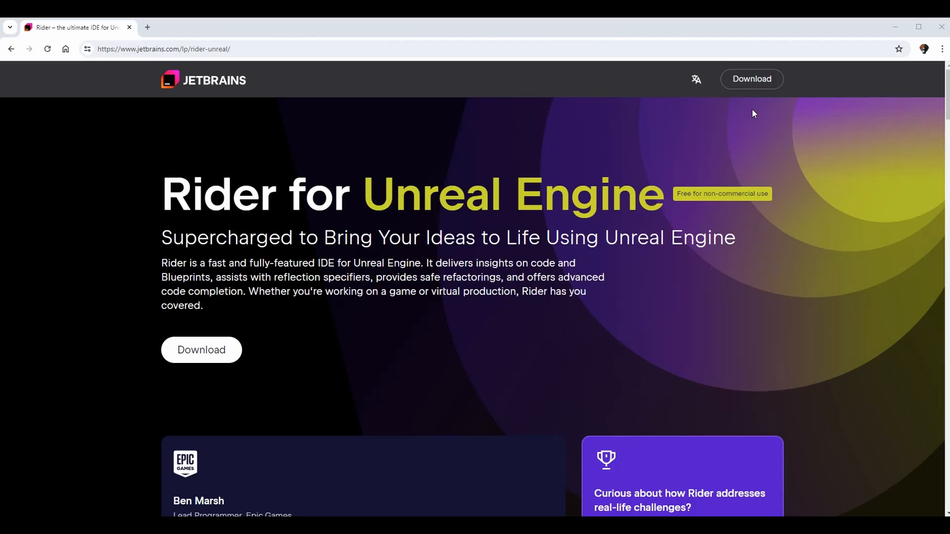
Step: Go from the Rider landing page to the Download Rider page
click(163, 50)
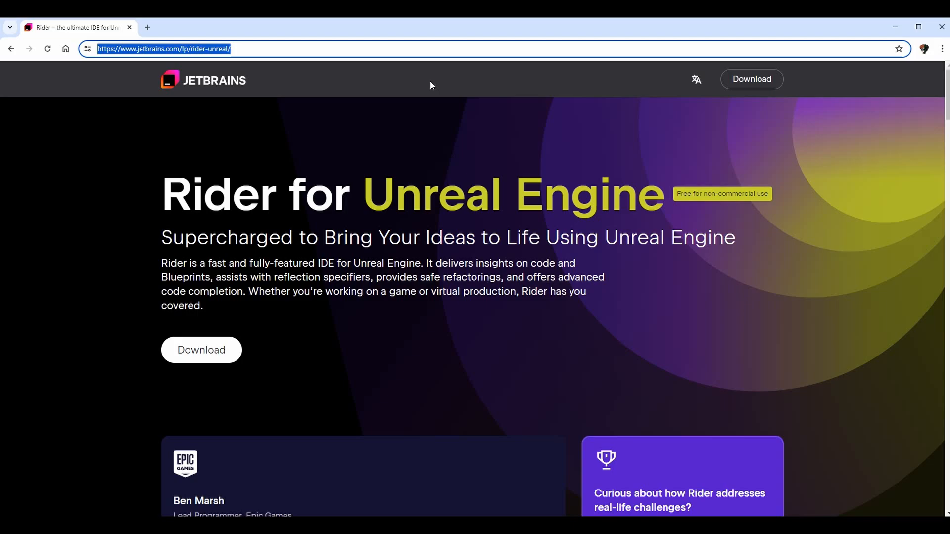
mouse_move(51, 59)
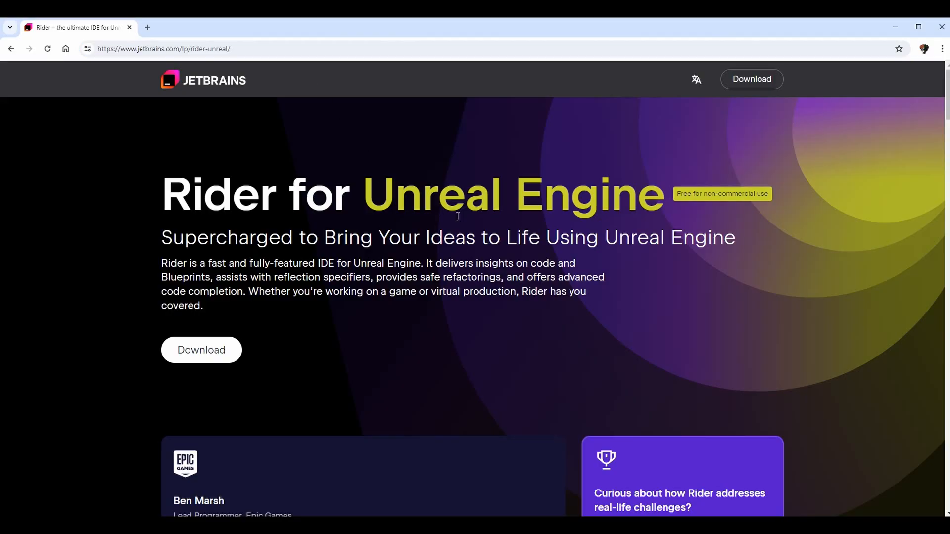
mouse_move(223, 364)
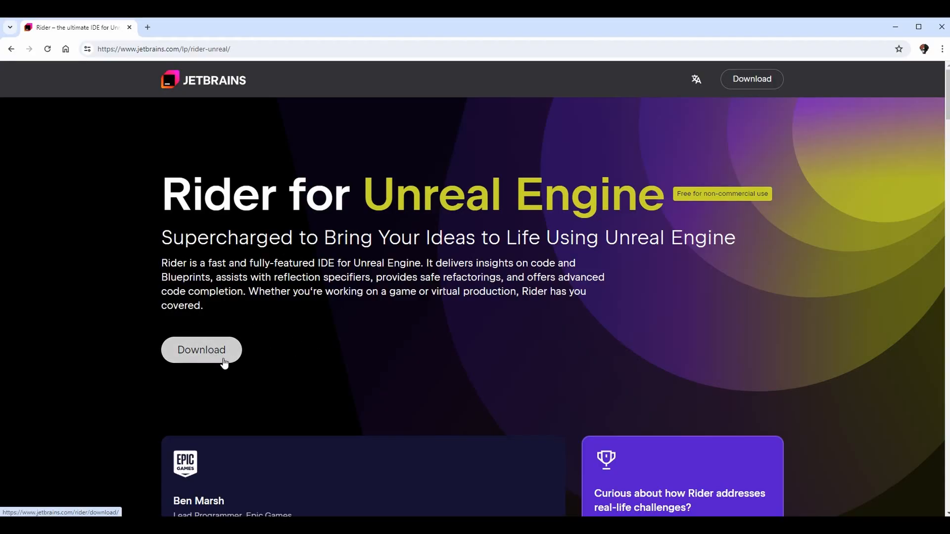
click(201, 350)
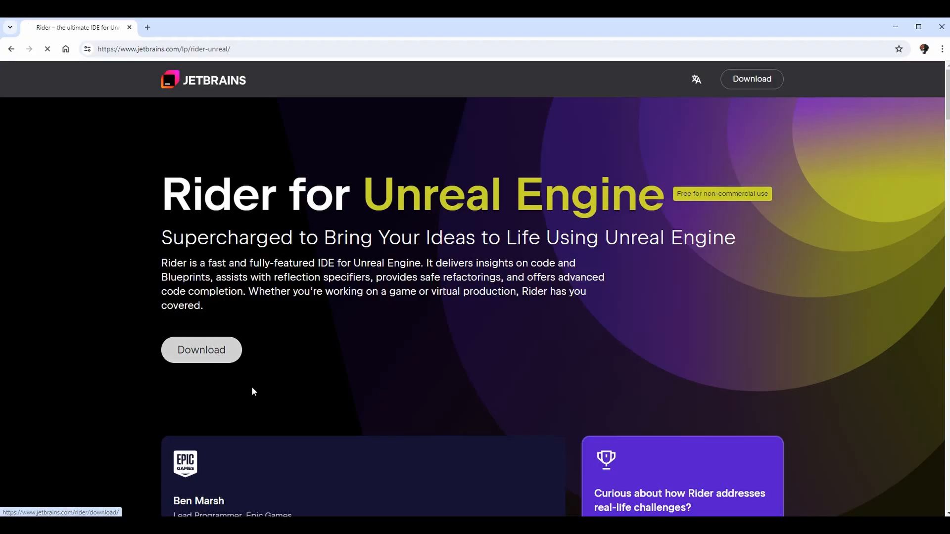
click(201, 351)
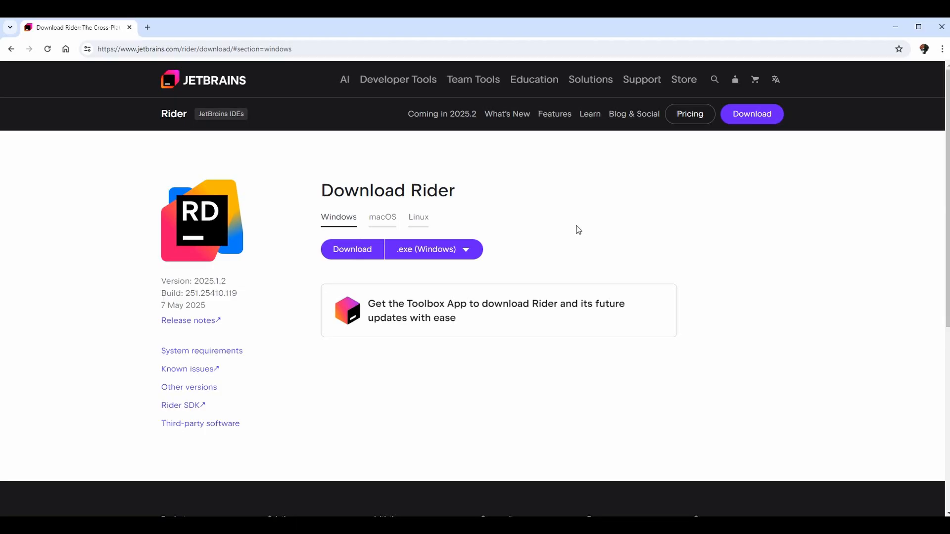
mouse_move(328, 229)
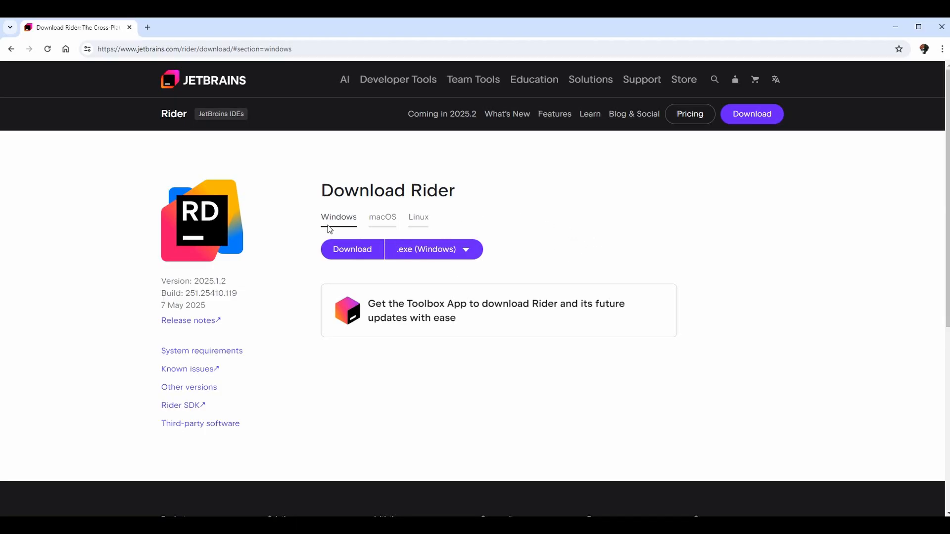
mouse_move(336, 226)
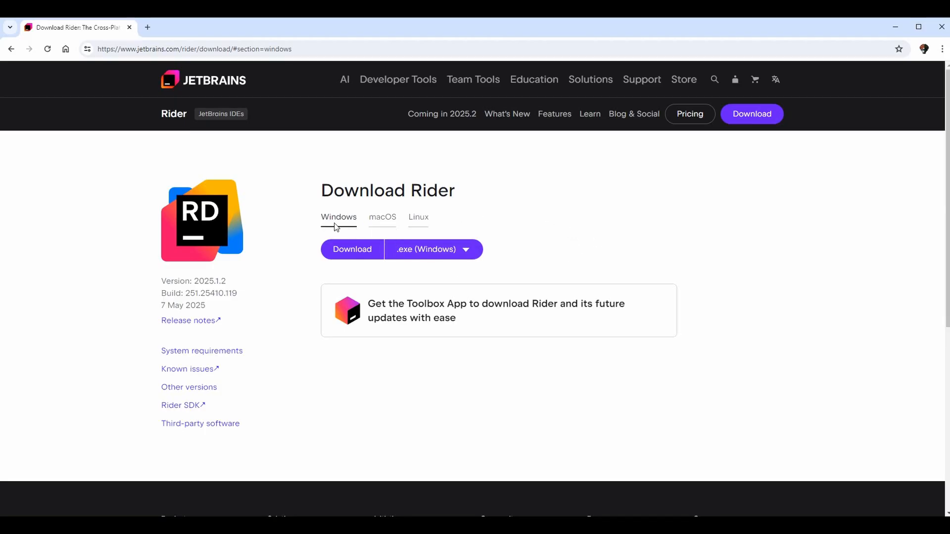
mouse_move(422, 234)
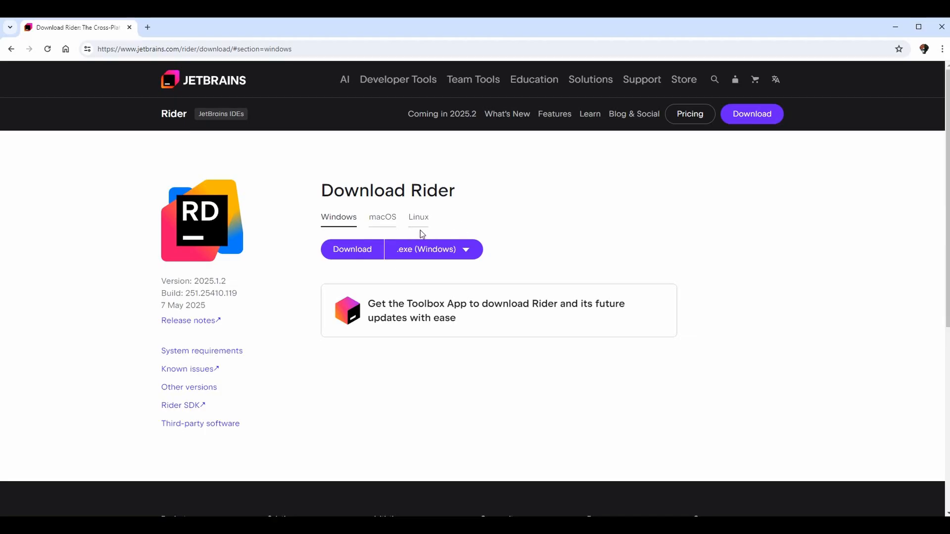
mouse_move(485, 221)
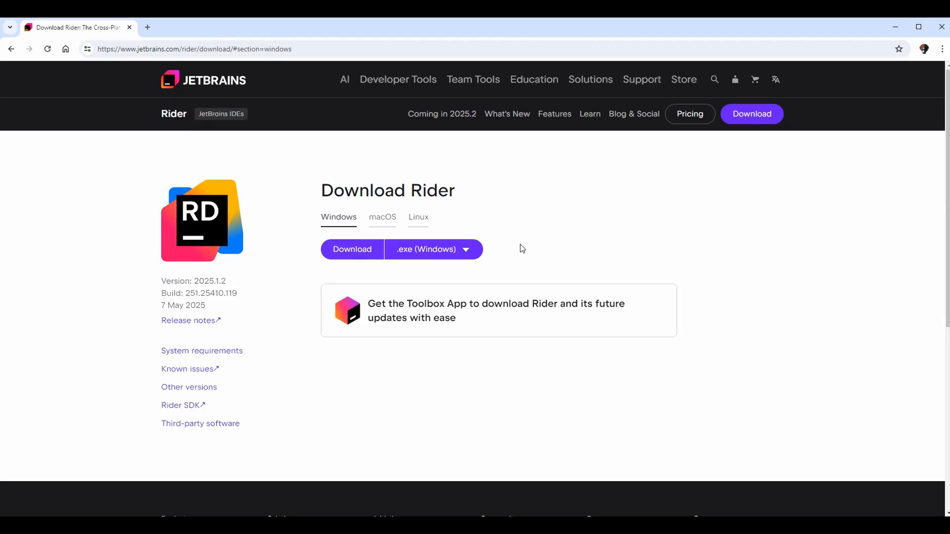
mouse_move(380, 280)
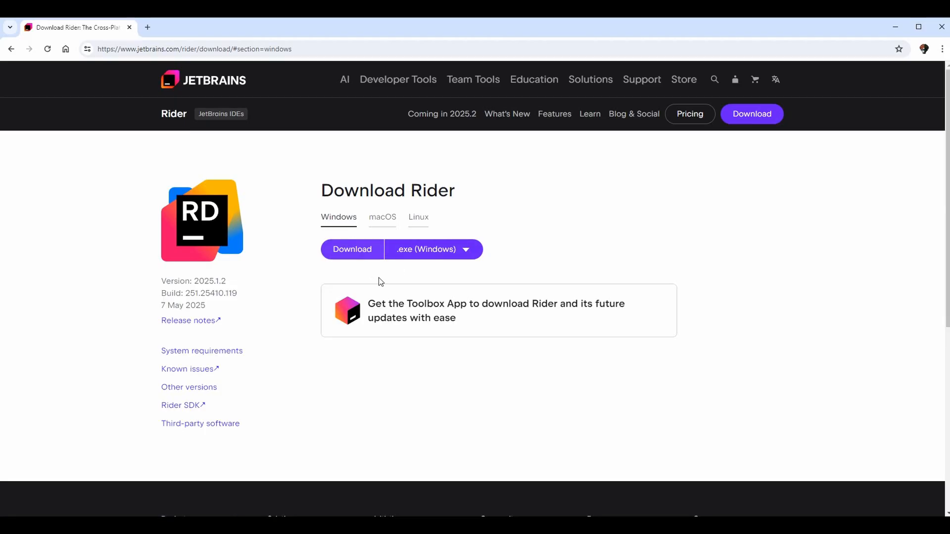
Step: Review the macOS and Linux installers, then settle on the Windows .exe installer
click(382, 217)
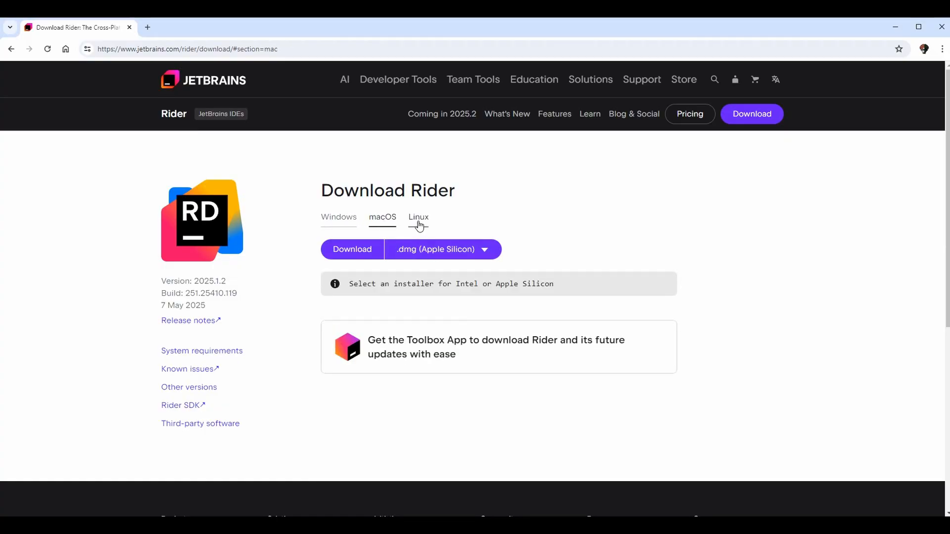
click(418, 217)
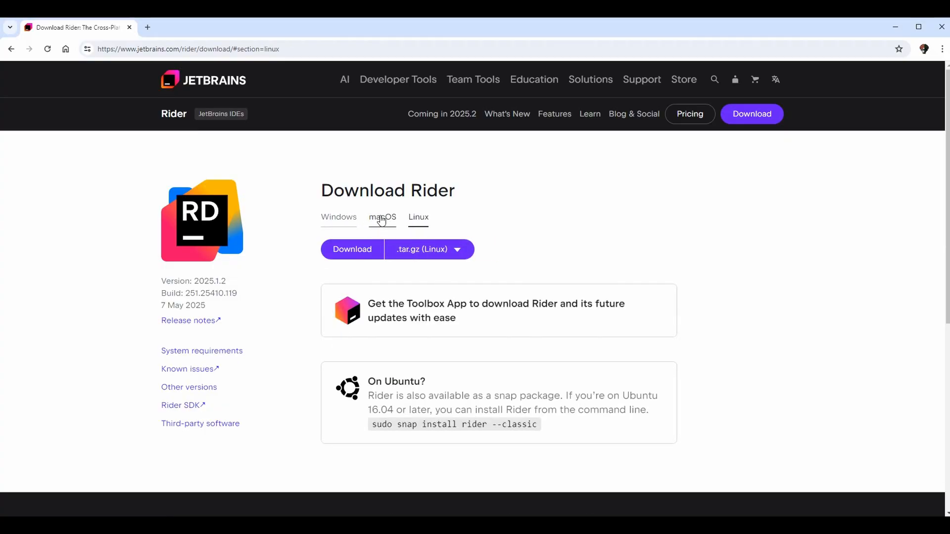
click(338, 216)
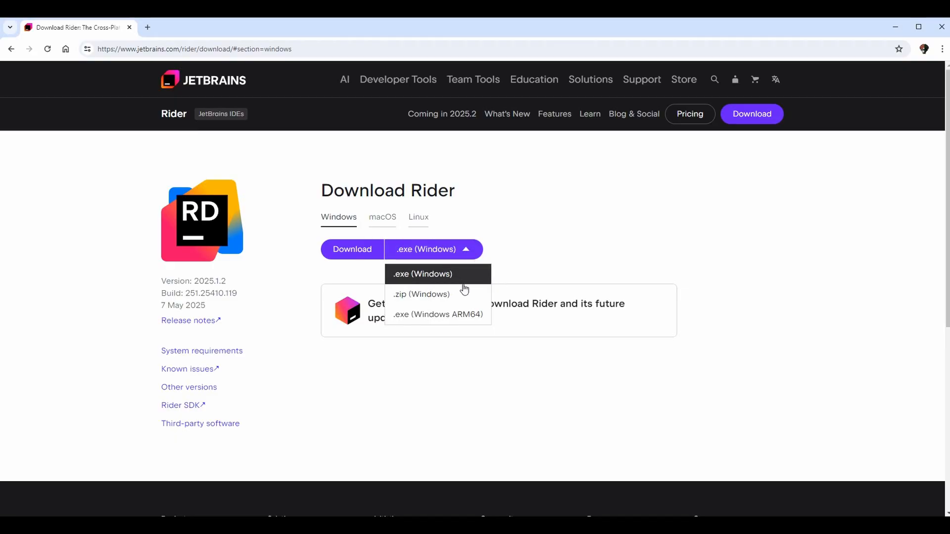
mouse_move(425, 302)
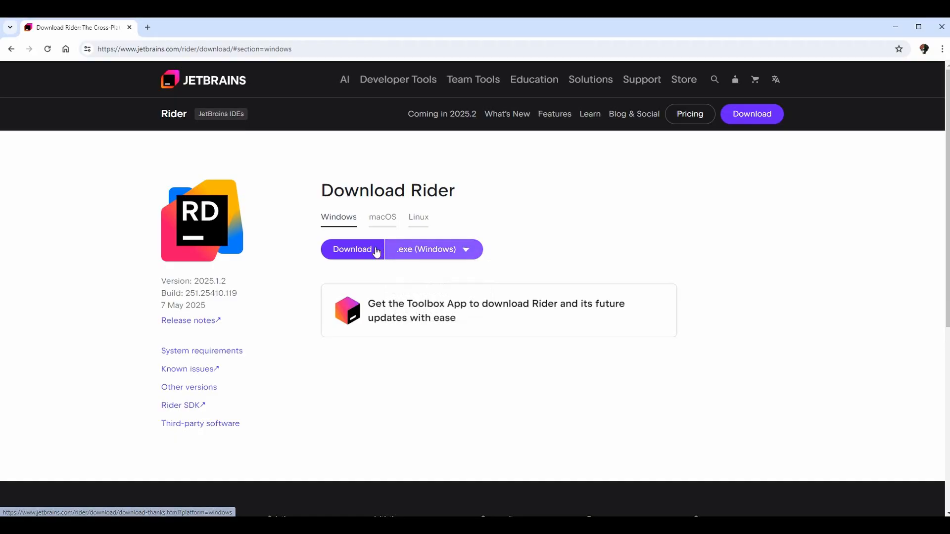
Step: Download JetBrains.Rider-2025.1.2.exe and show it in the Downloads folder
click(352, 250)
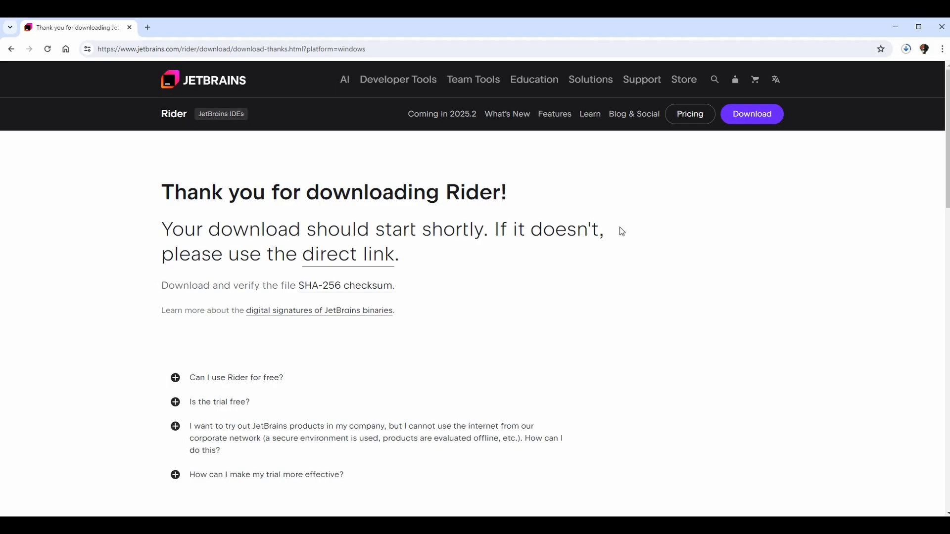
mouse_move(603, 331)
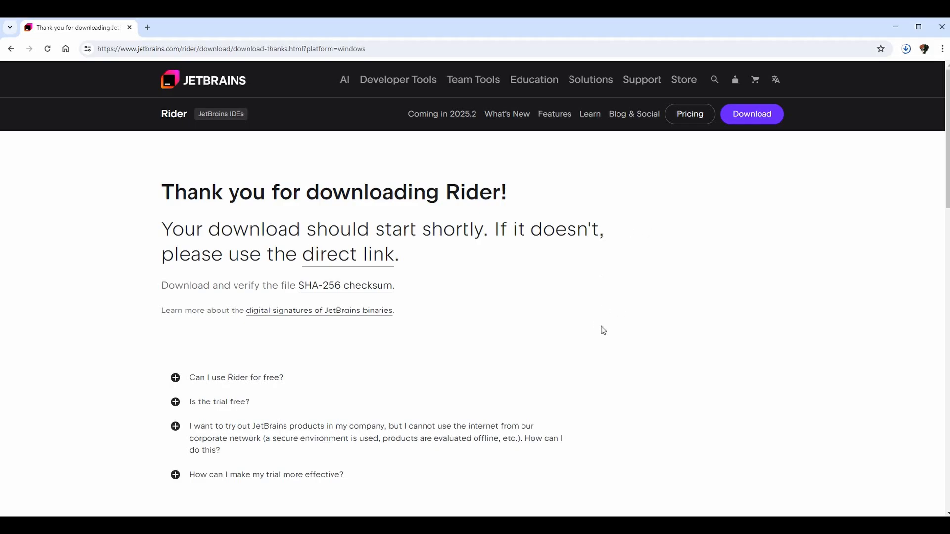
click(906, 47)
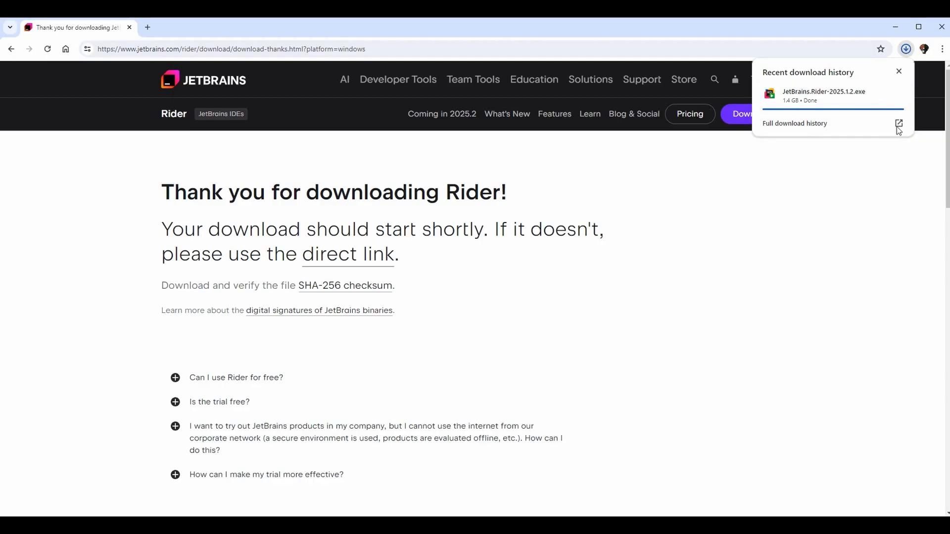
click(899, 71)
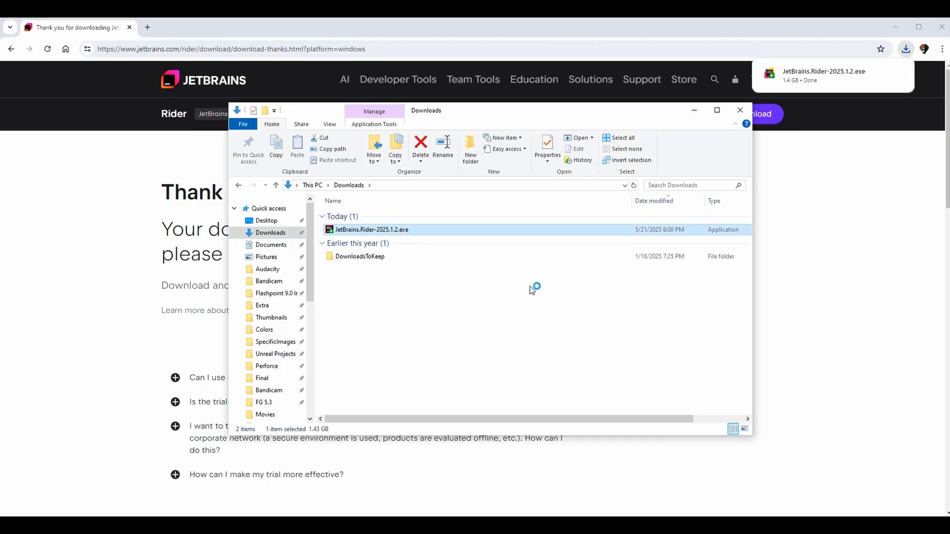
Step: Launch the installer and reach the install location step at D:\Programming\JetBrains Rider 2025.1.2
double_click(372, 230)
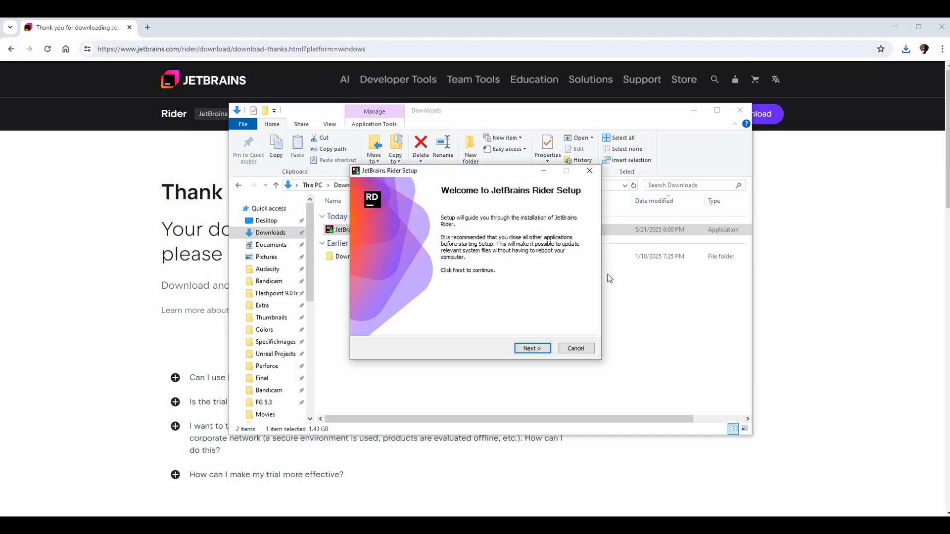
mouse_move(564, 191)
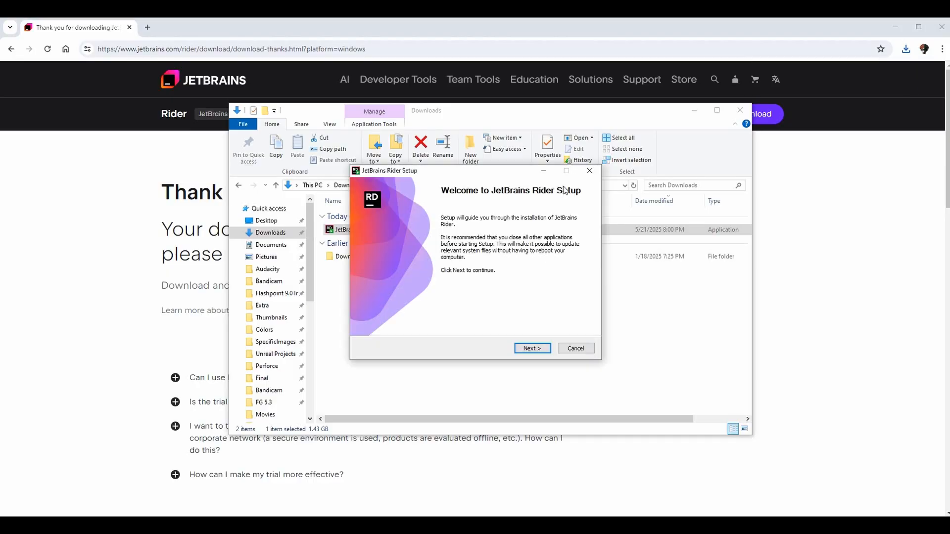
click(532, 348)
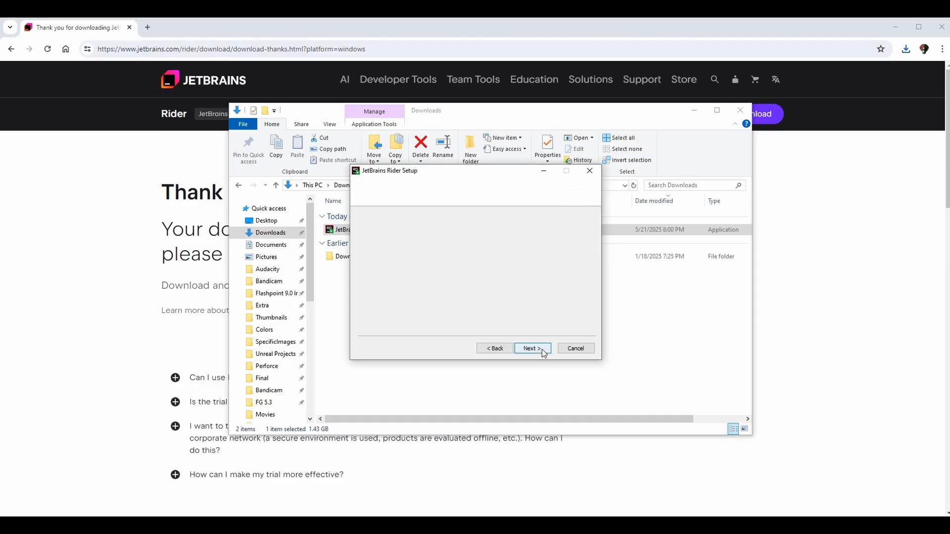
click(533, 348)
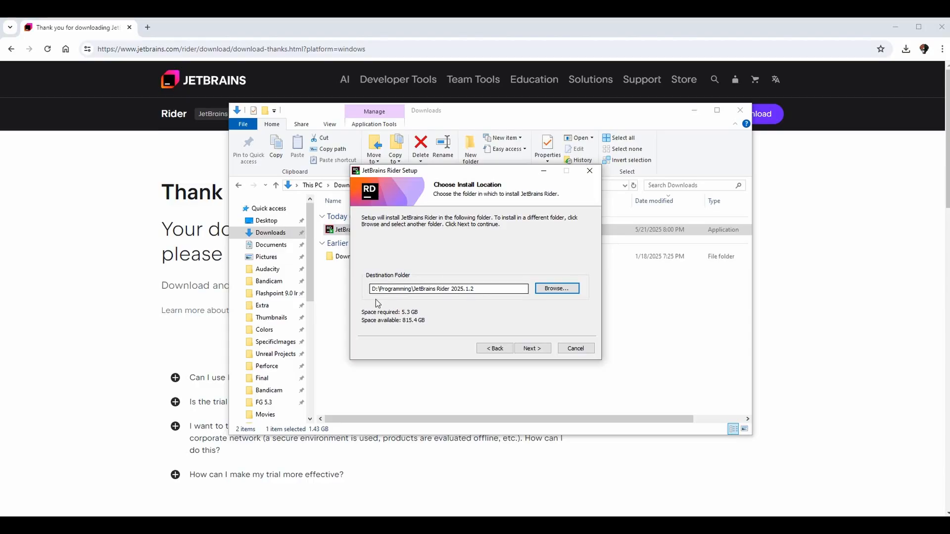
click(448, 289)
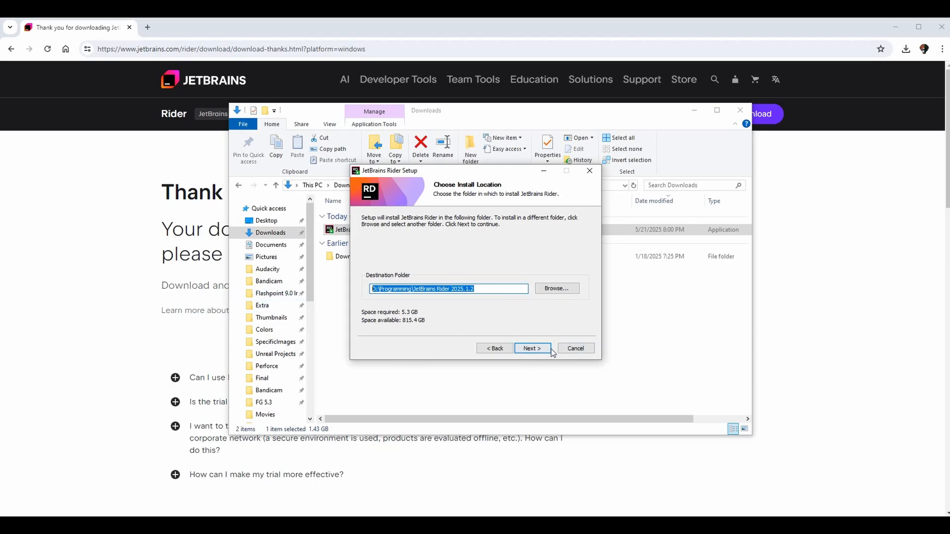
Step: Enable 'Open Folder as Project' in the context menu and leave the .sln association cleared
click(532, 349)
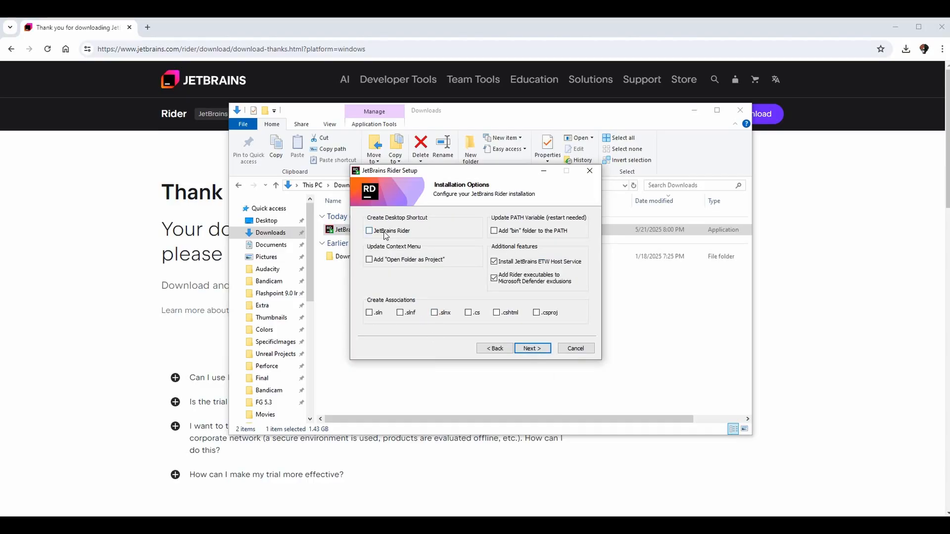
mouse_move(412, 251)
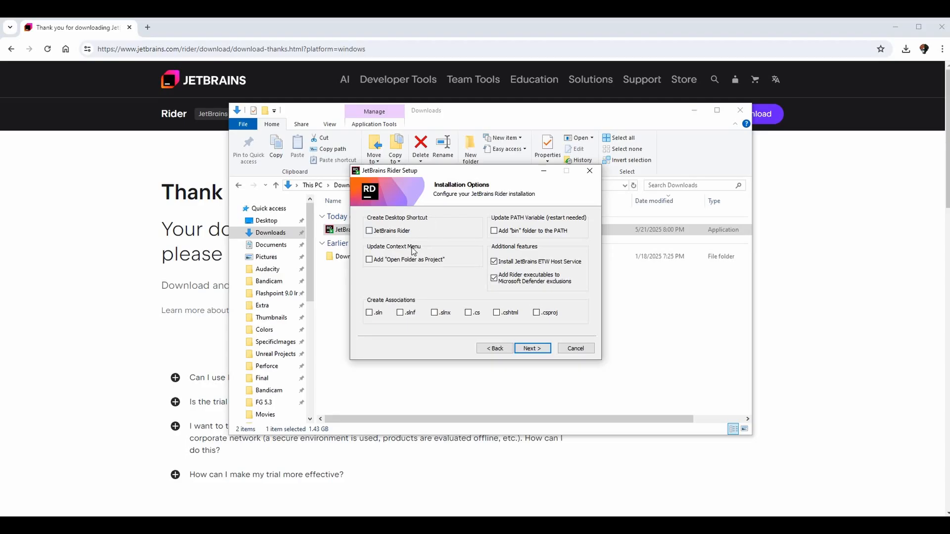
mouse_move(424, 238)
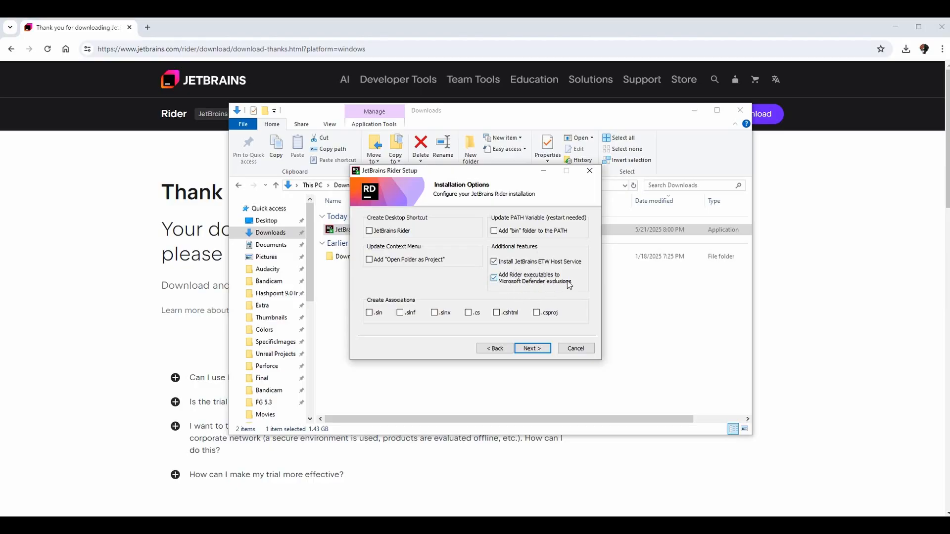
mouse_move(560, 289)
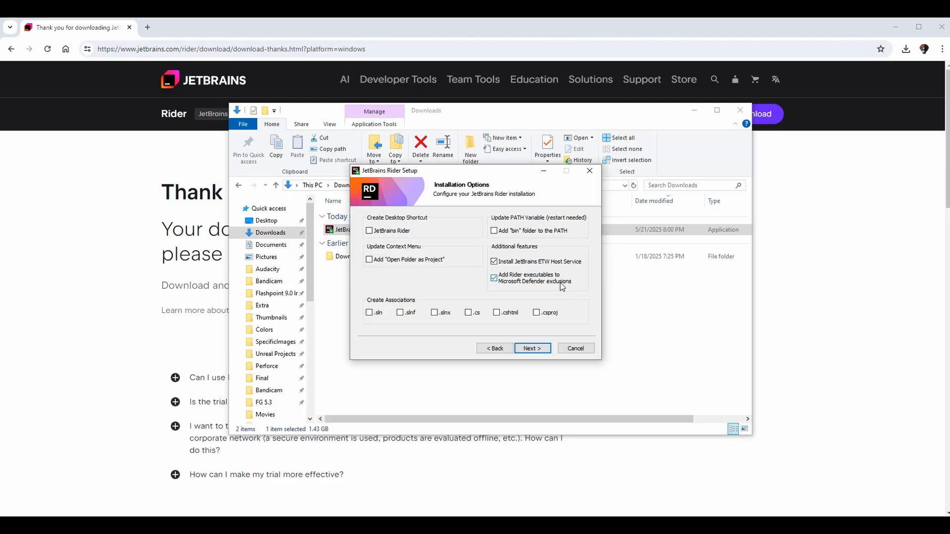
mouse_move(491, 291)
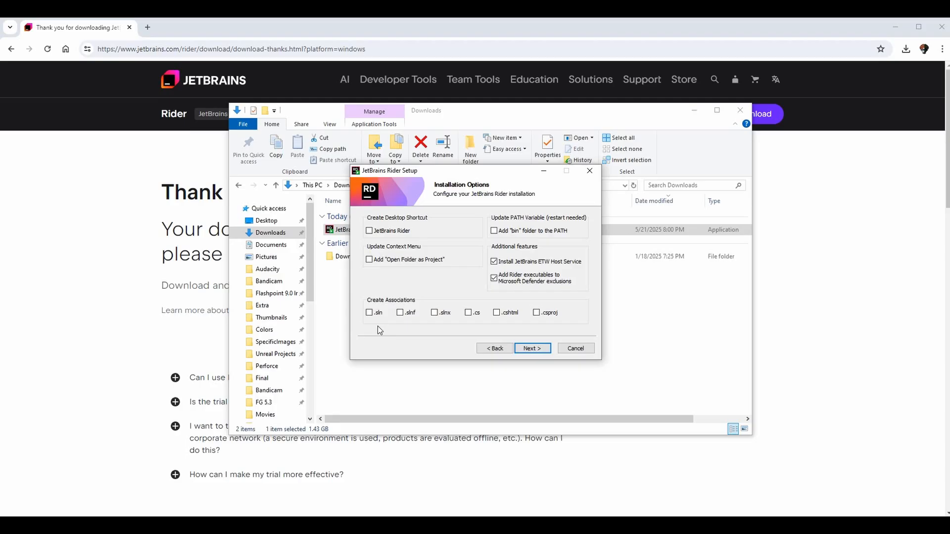
click(368, 311)
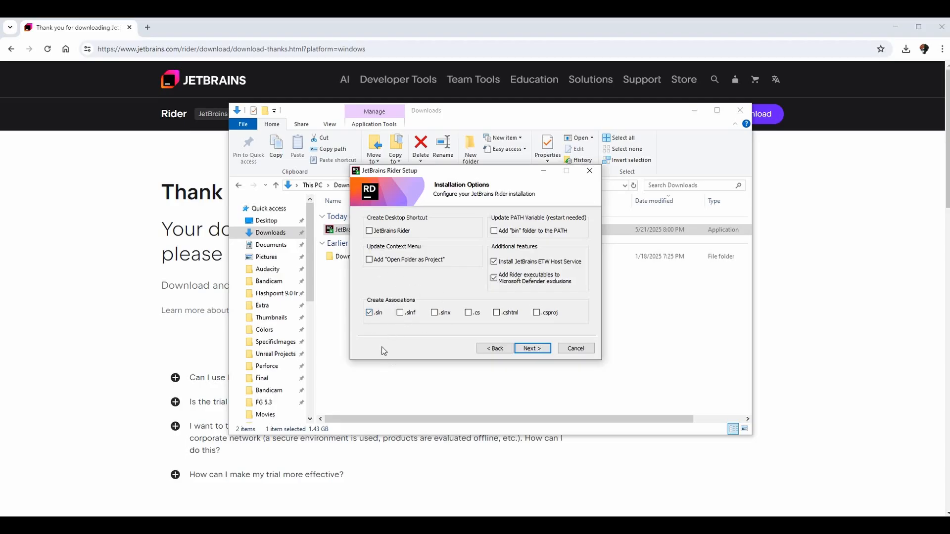
mouse_move(370, 322)
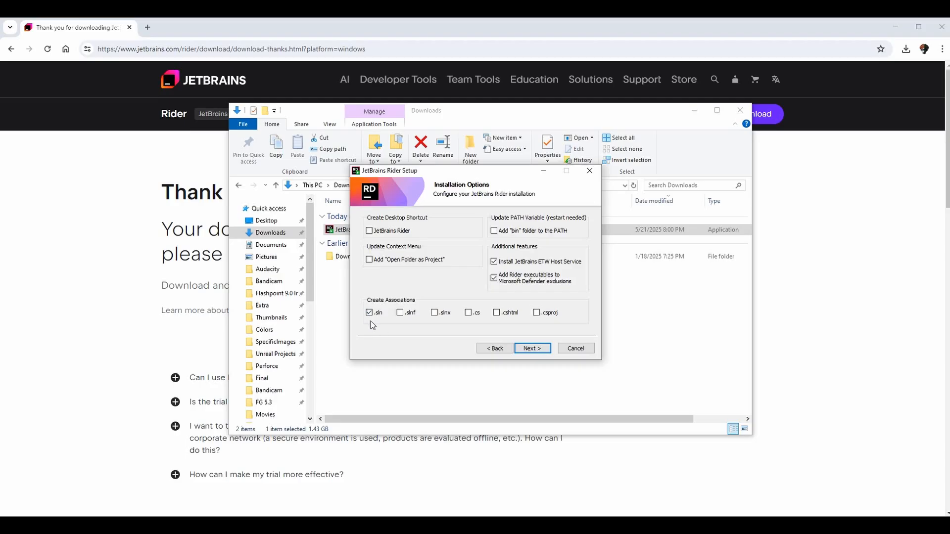
mouse_move(386, 322)
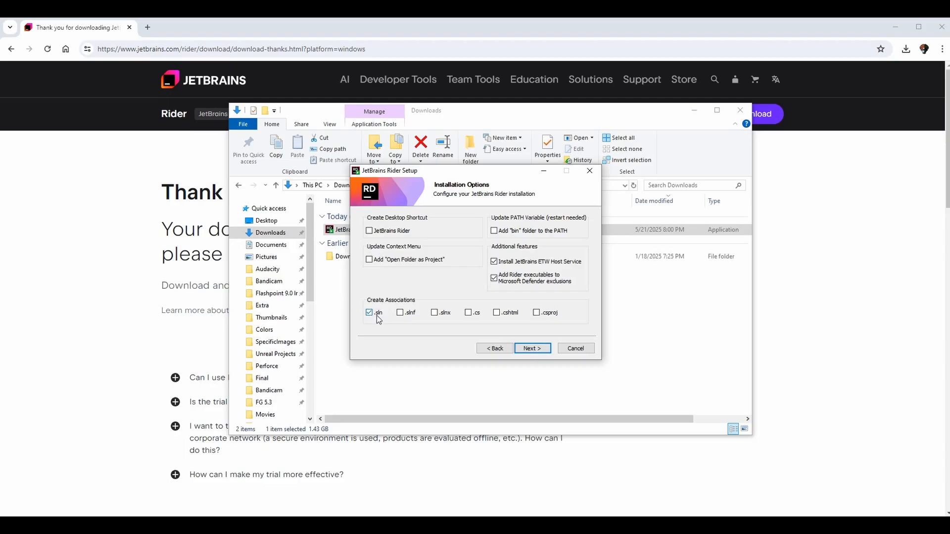
click(368, 312)
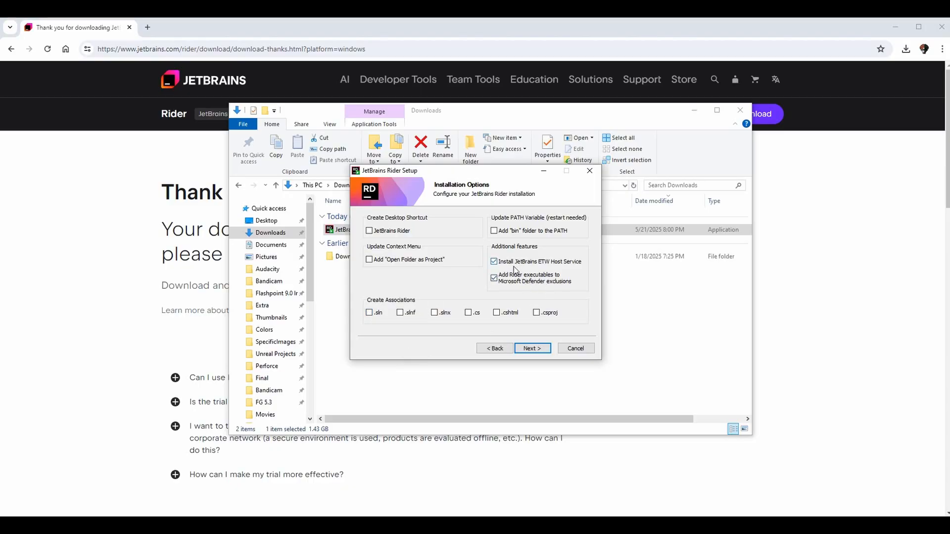
mouse_move(594, 271)
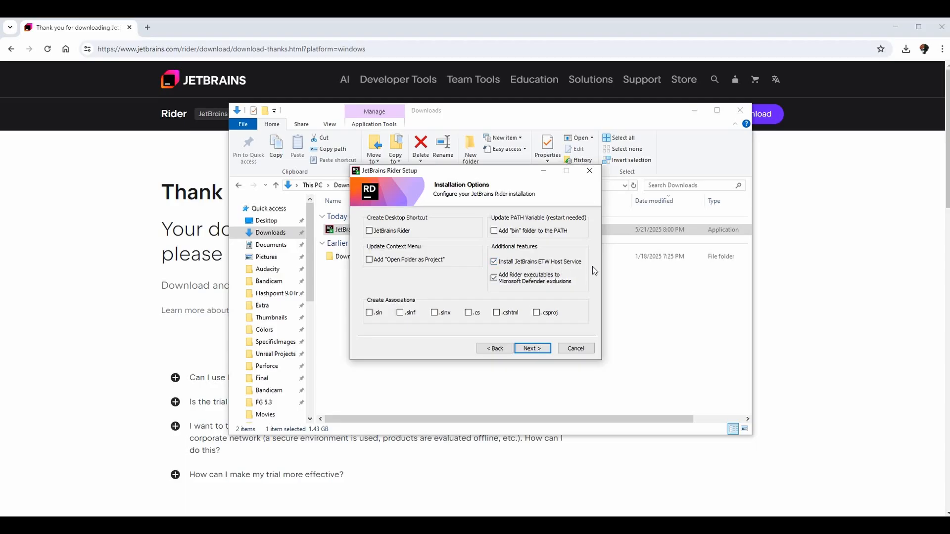
mouse_move(512, 161)
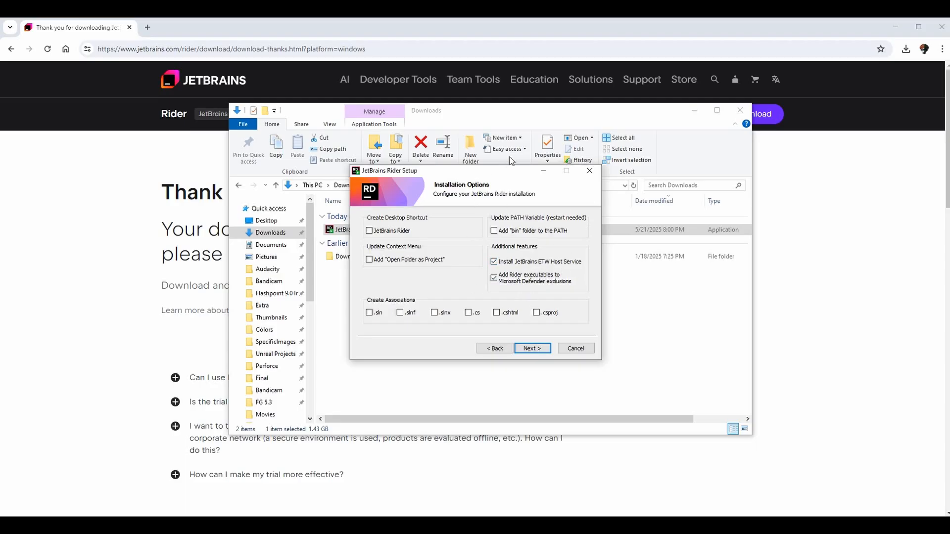
mouse_move(523, 319)
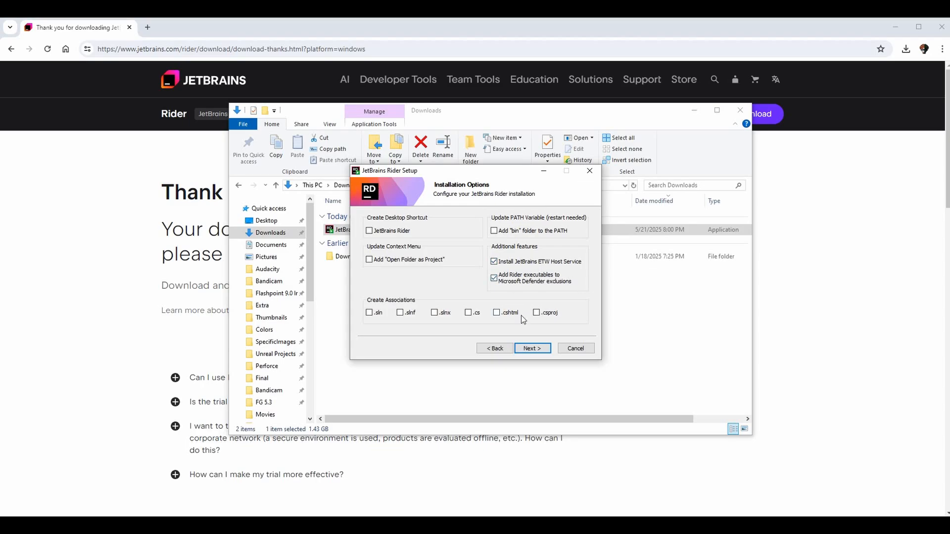
click(368, 260)
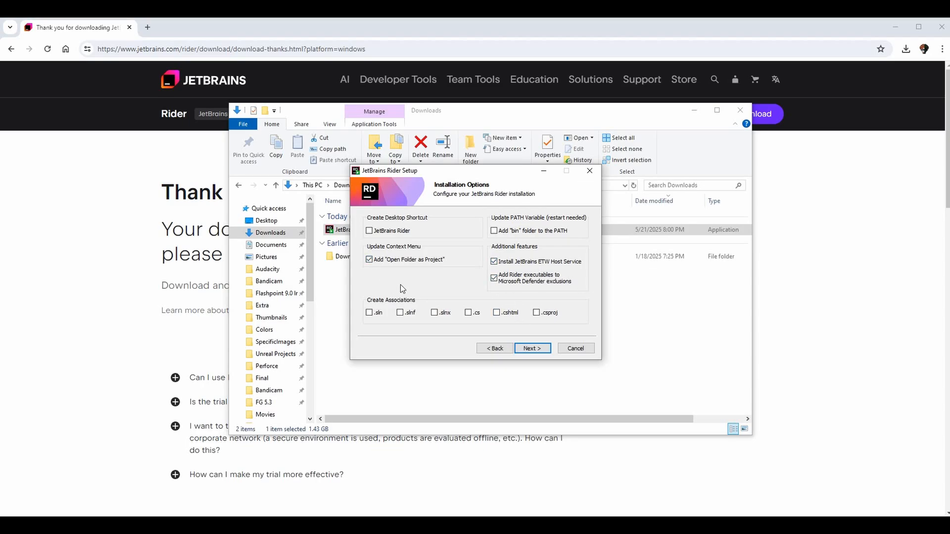
mouse_move(443, 230)
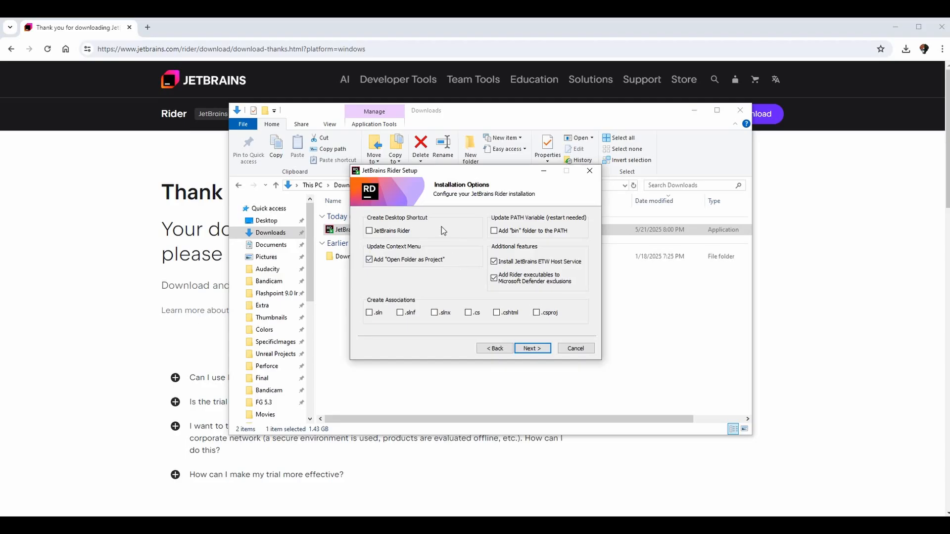
mouse_move(455, 262)
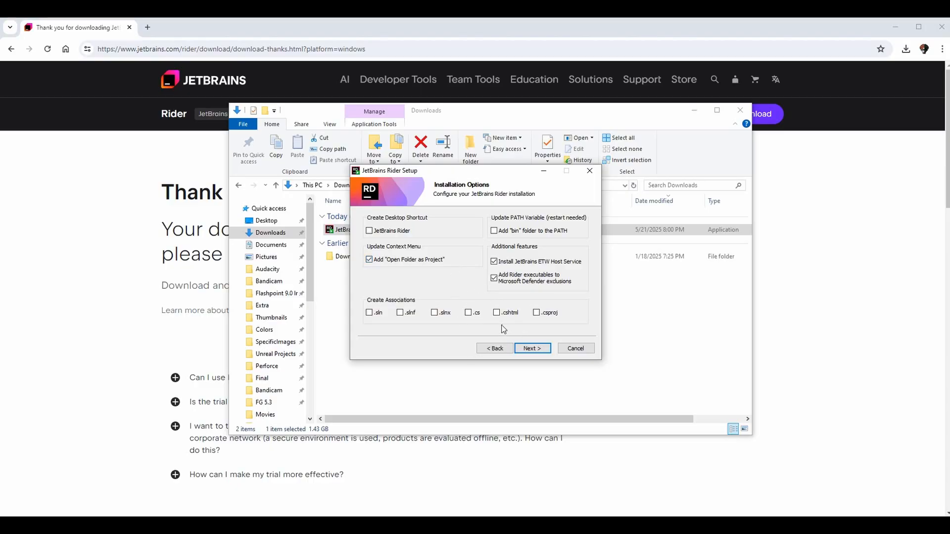
Step: Install Rider into the JetBrains Start Menu folder and finish with Rider set to launch
click(533, 349)
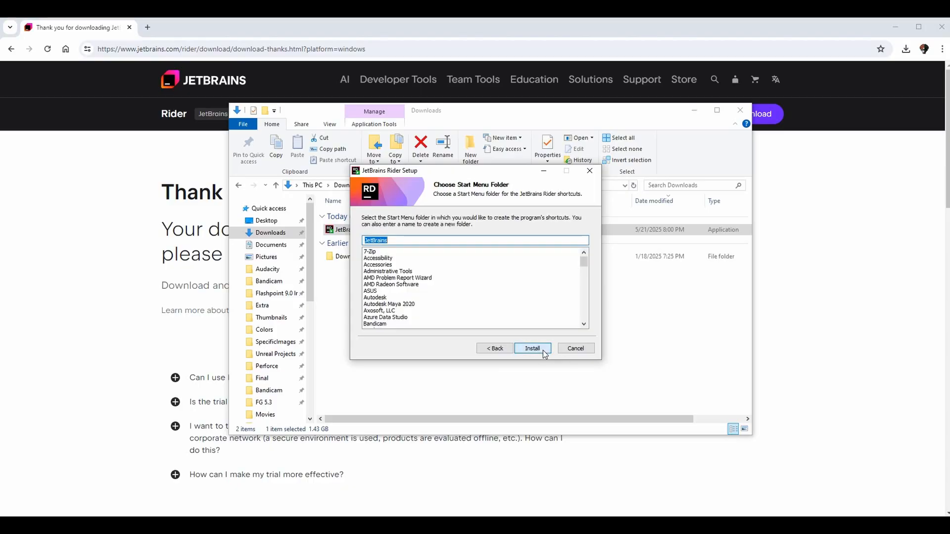
mouse_move(458, 229)
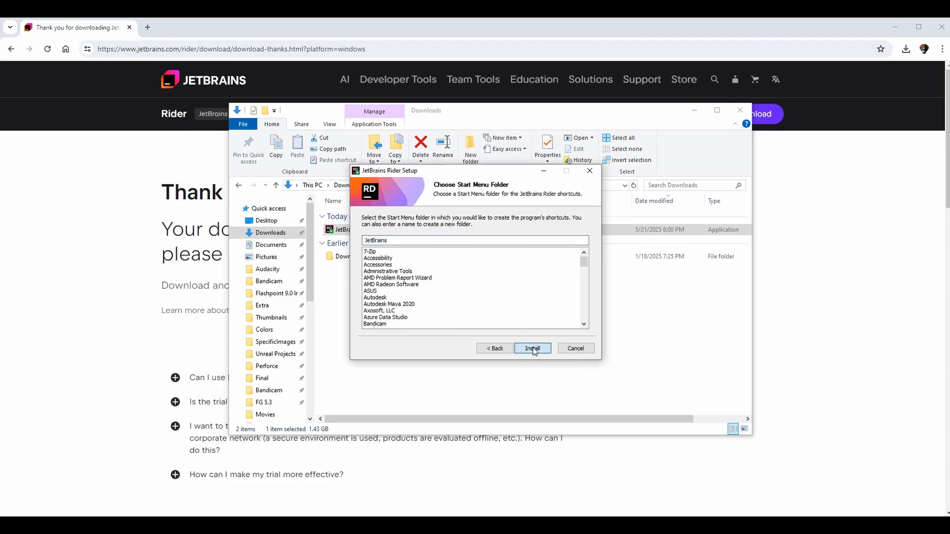
click(532, 348)
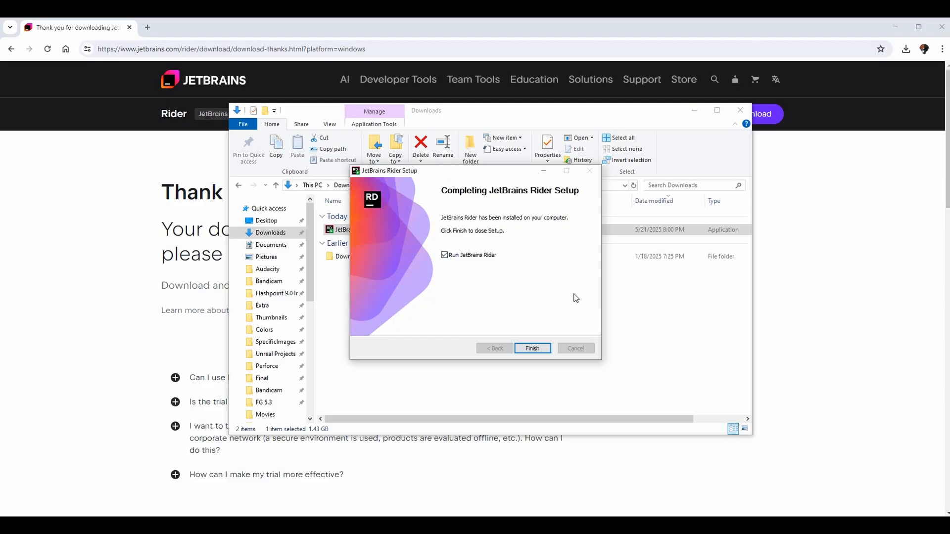
mouse_move(563, 216)
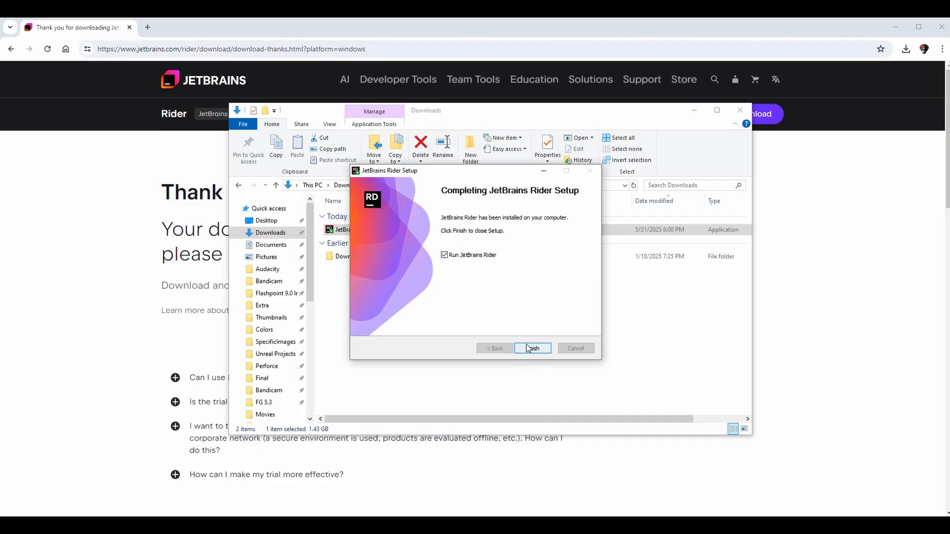
click(533, 349)
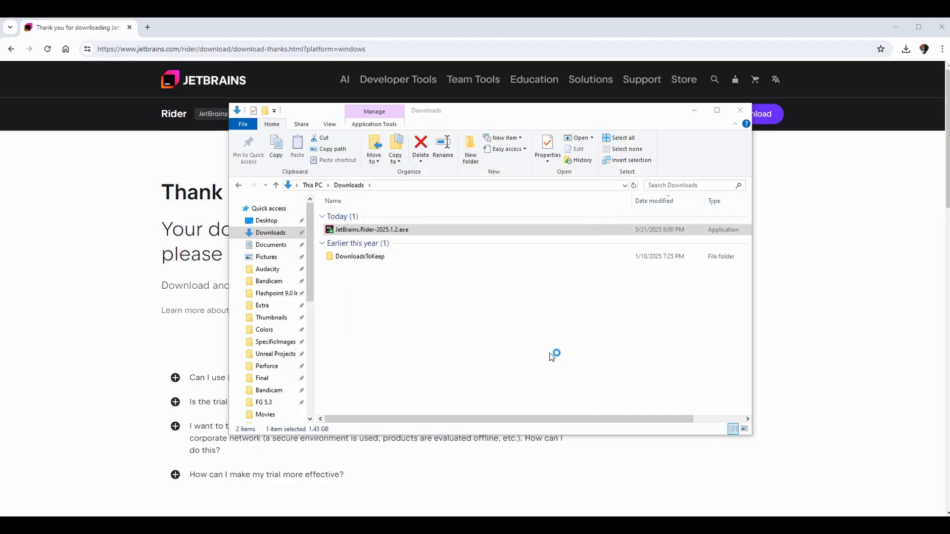
Step: Accept the user agreement and decline sending anonymous usage statistics
click(740, 110)
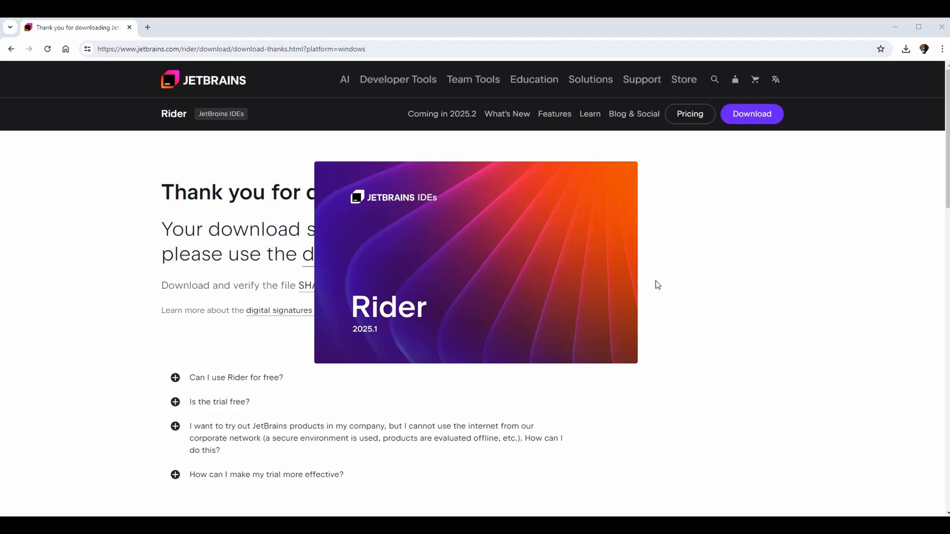
mouse_move(690, 290)
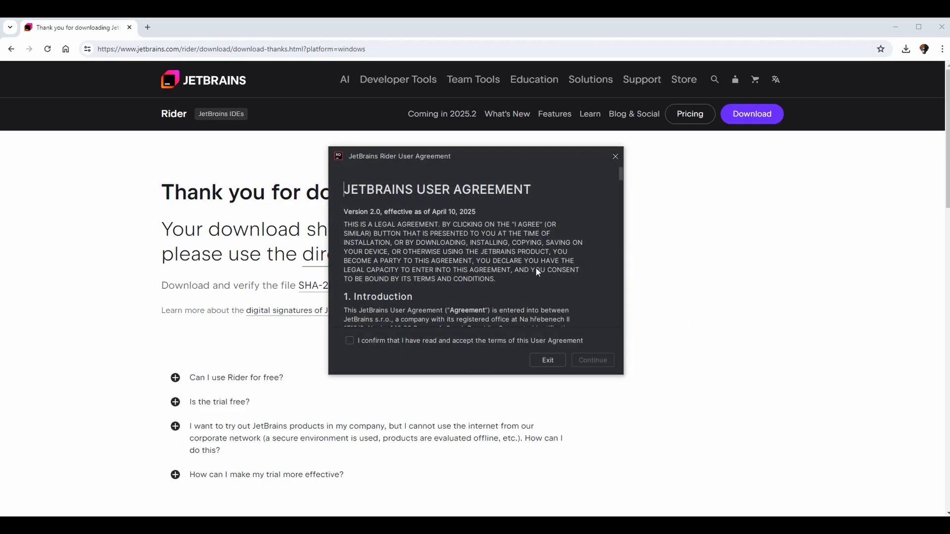
click(349, 341)
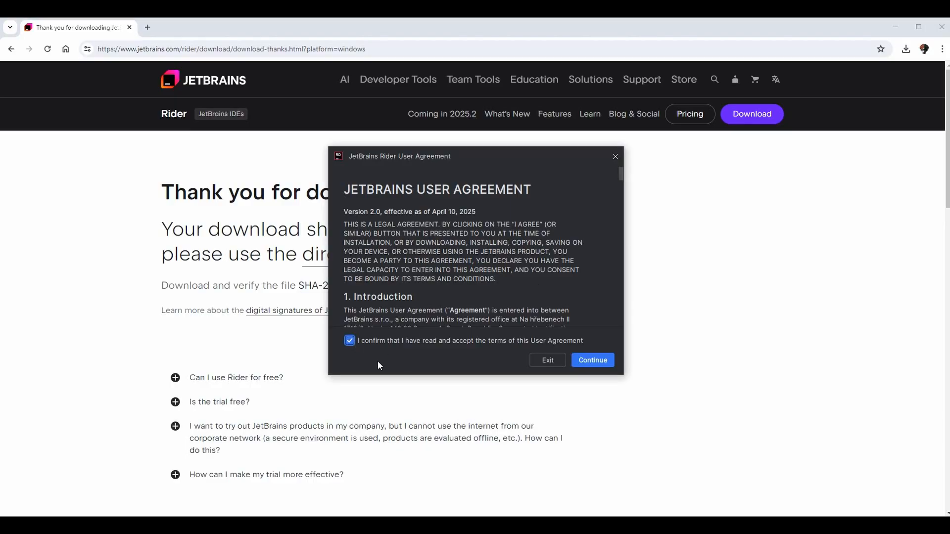
click(592, 361)
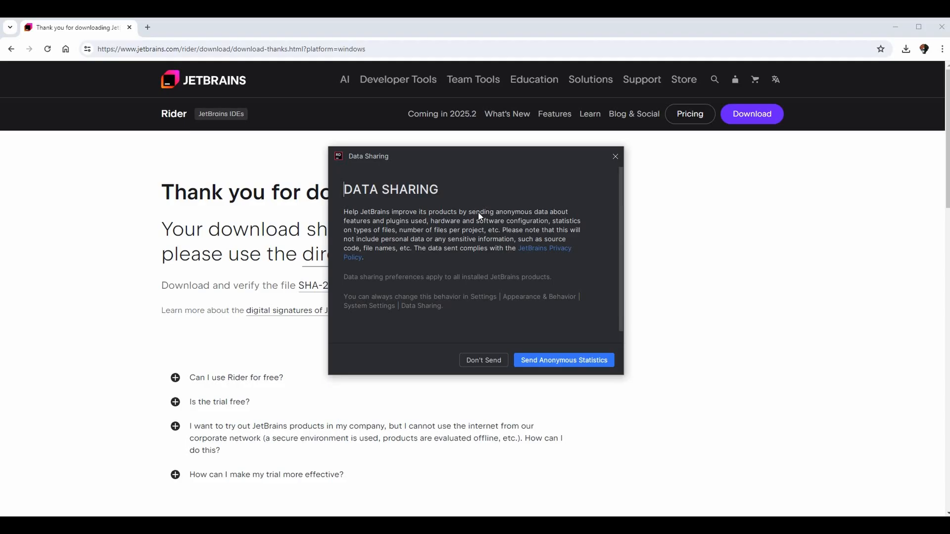
mouse_move(631, 216)
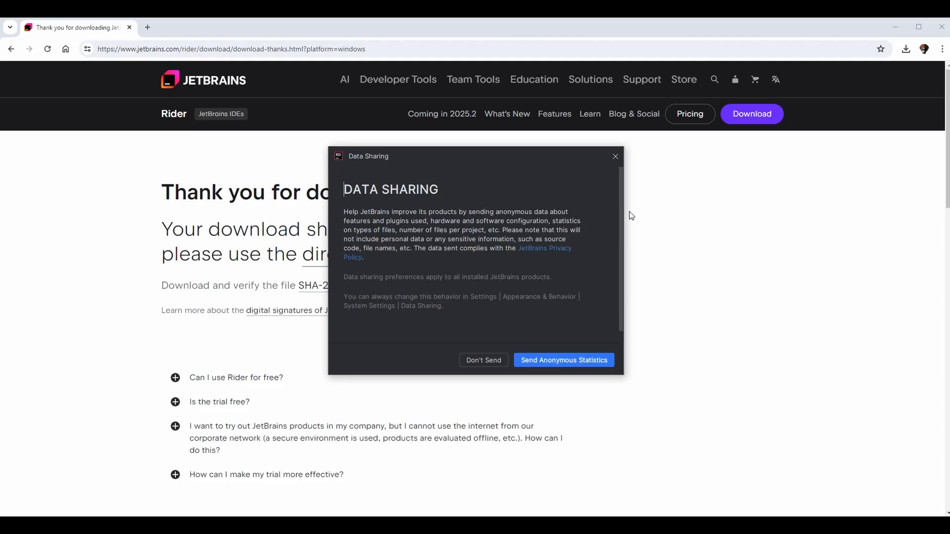
mouse_move(623, 215)
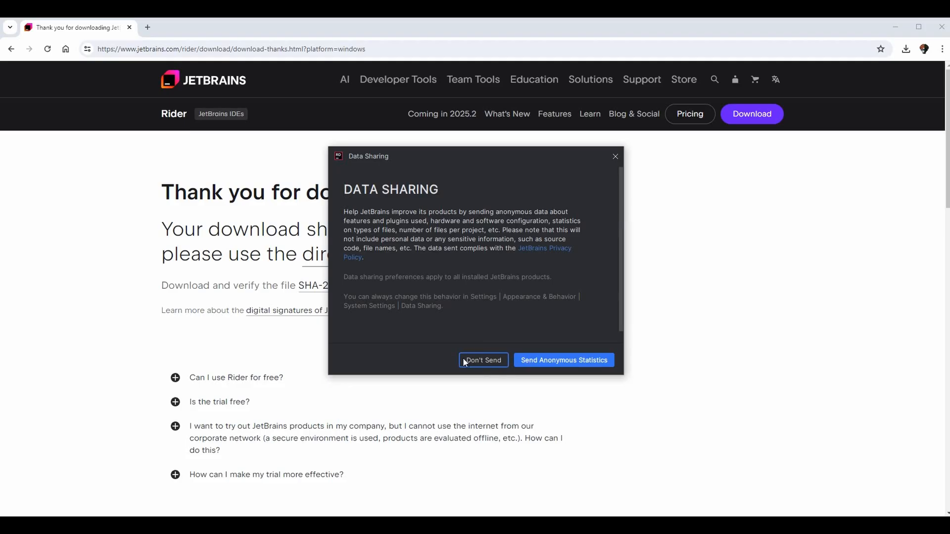
click(483, 360)
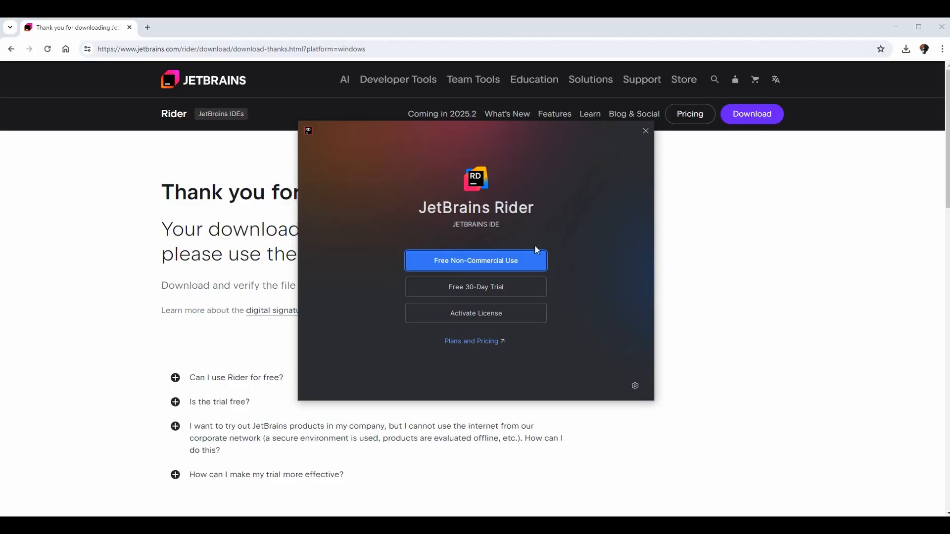
mouse_move(594, 248)
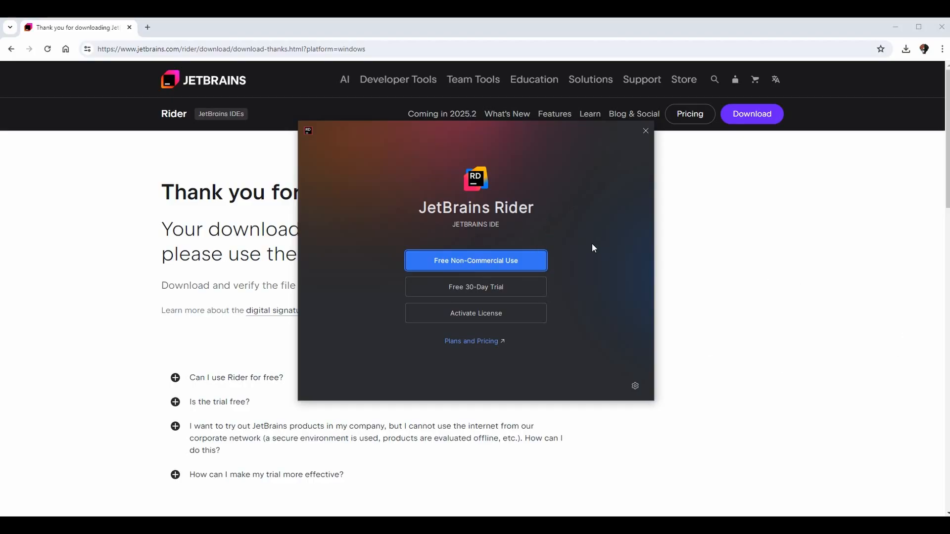
mouse_move(498, 267)
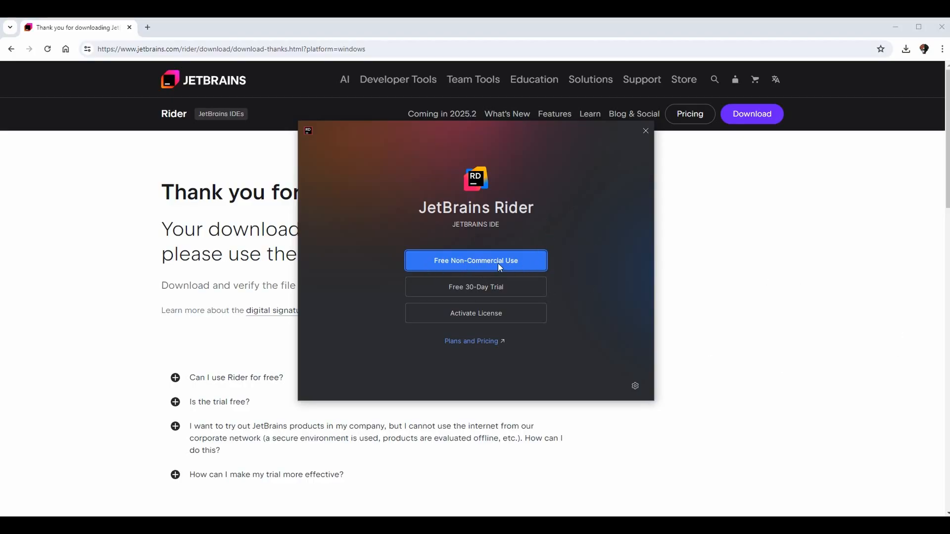
mouse_move(645, 319)
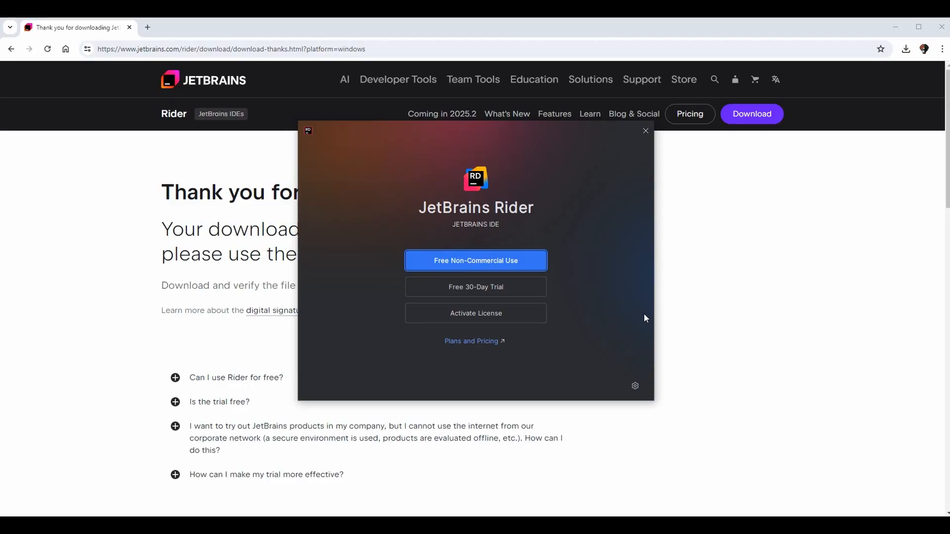
mouse_move(487, 289)
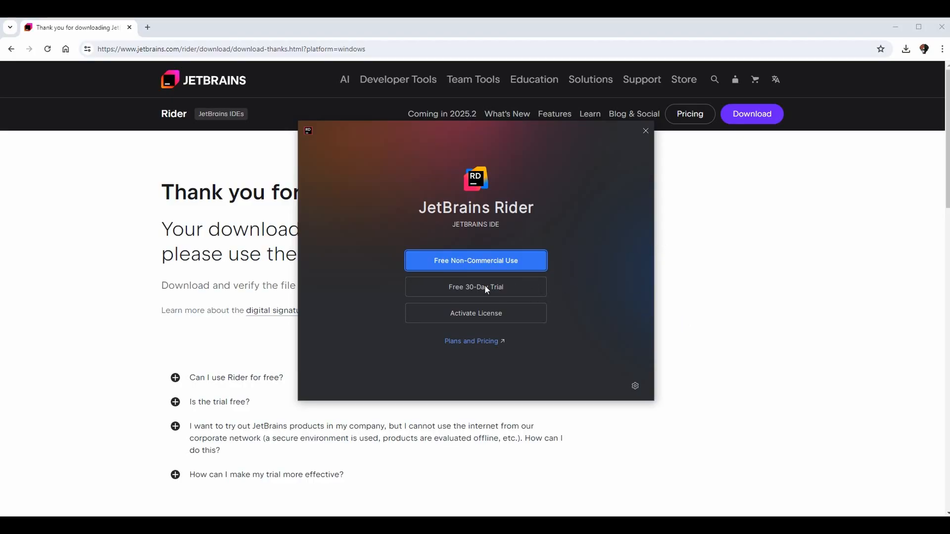
mouse_move(518, 295)
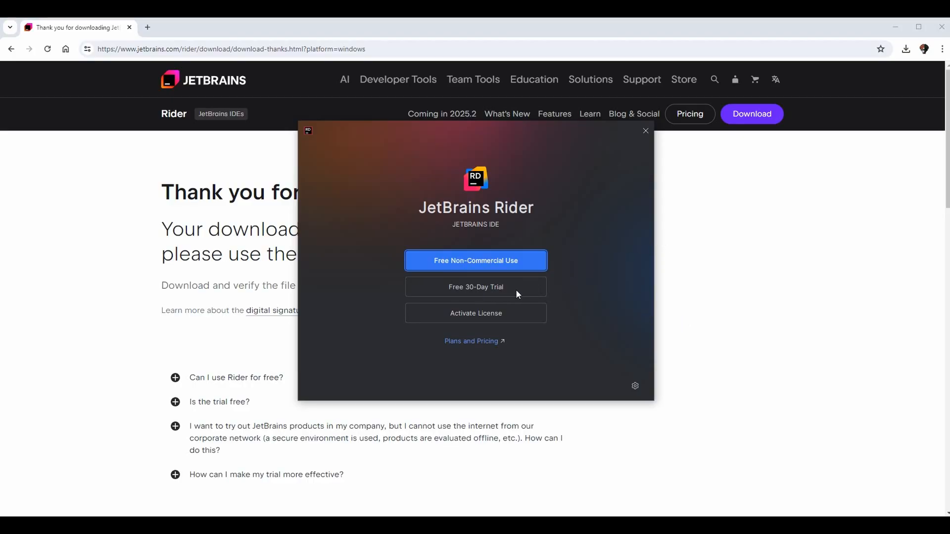
mouse_move(498, 319)
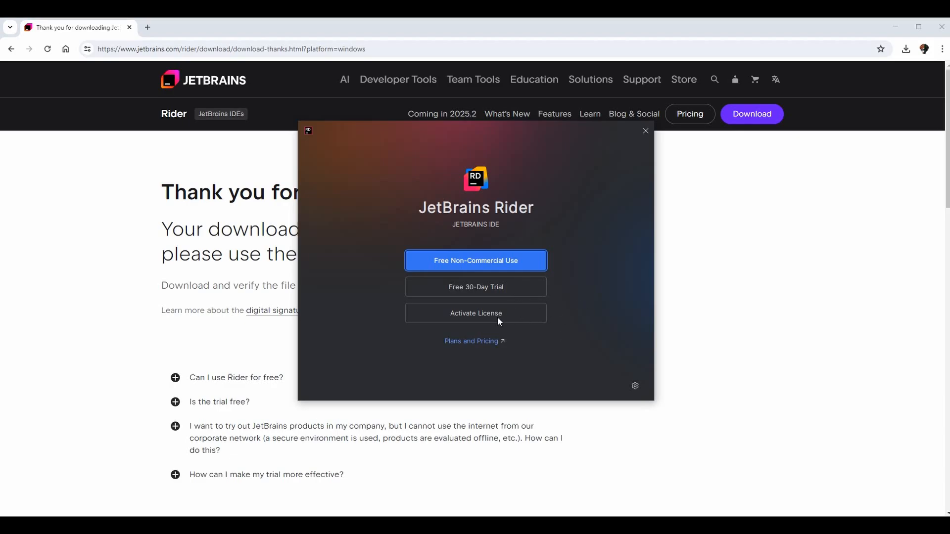
mouse_move(535, 317)
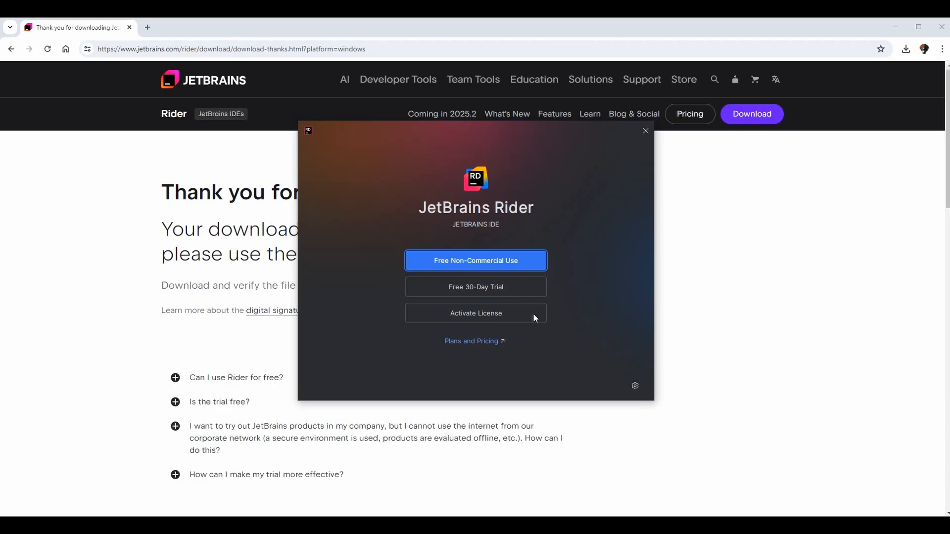
mouse_move(492, 268)
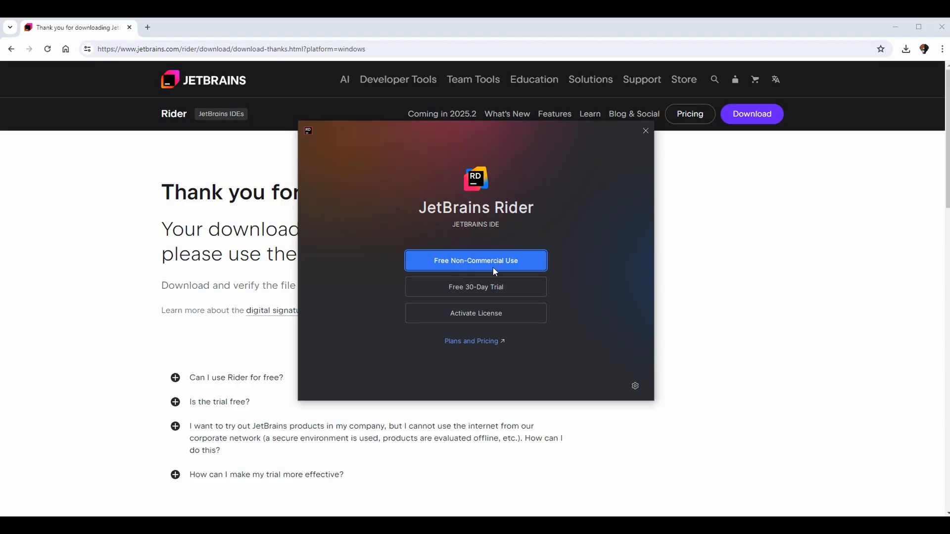
mouse_move(554, 253)
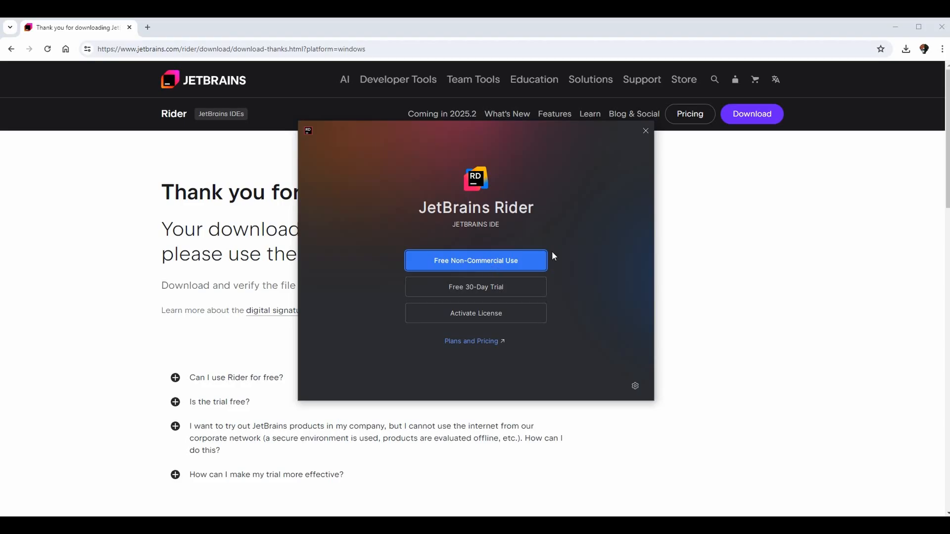
mouse_move(531, 261)
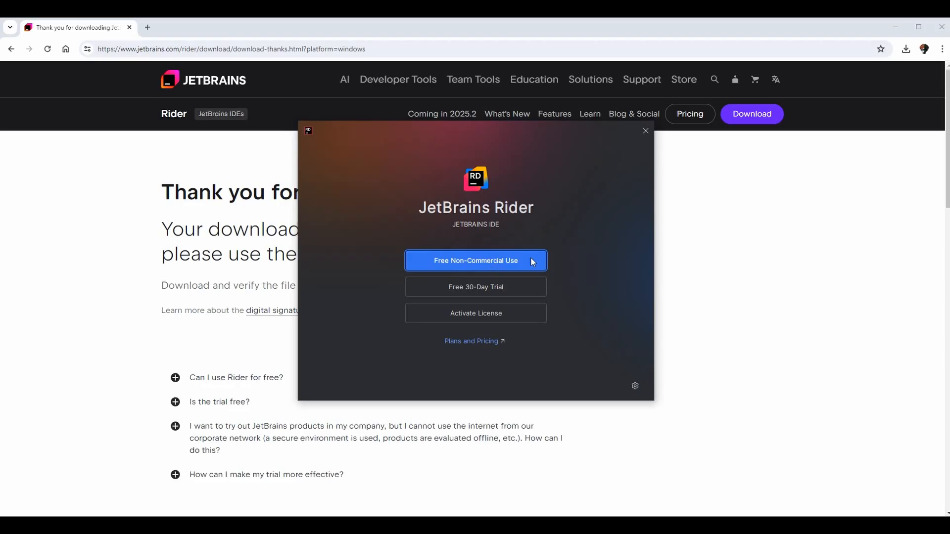
Step: Choose free non-commercial use on Rider's licensing screen
click(475, 260)
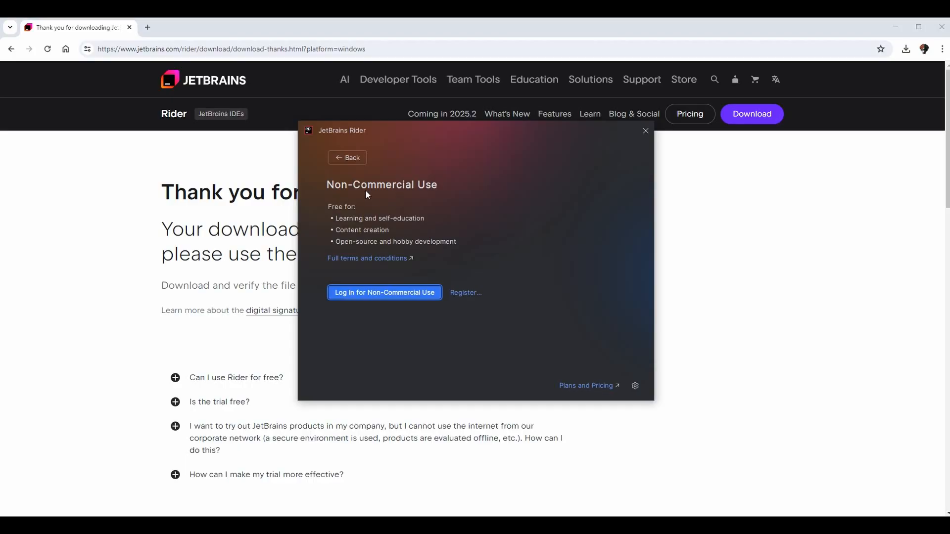
mouse_move(422, 224)
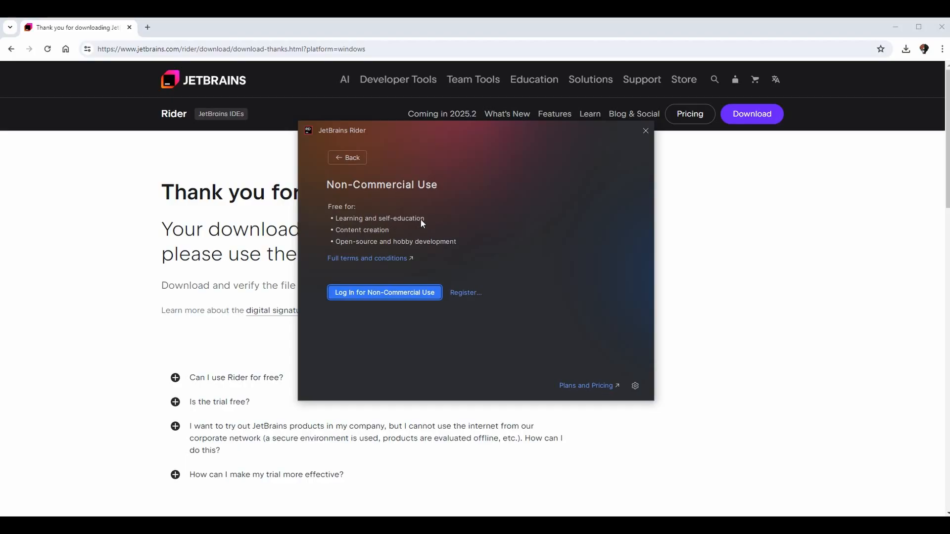
mouse_move(341, 253)
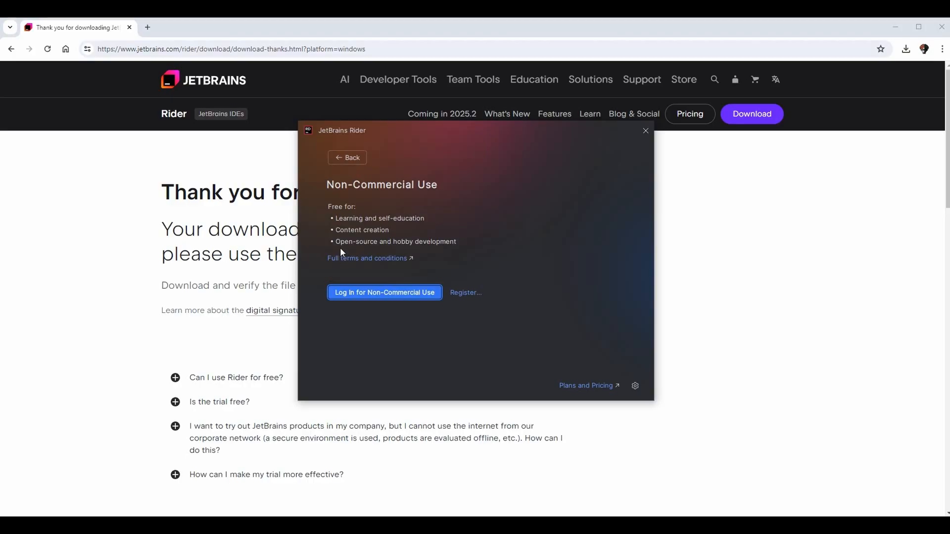
mouse_move(469, 242)
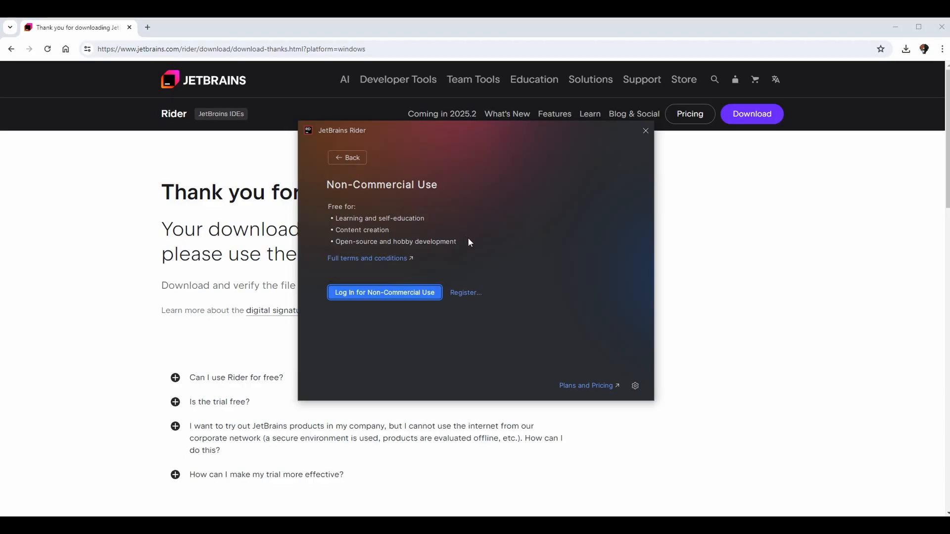
mouse_move(442, 217)
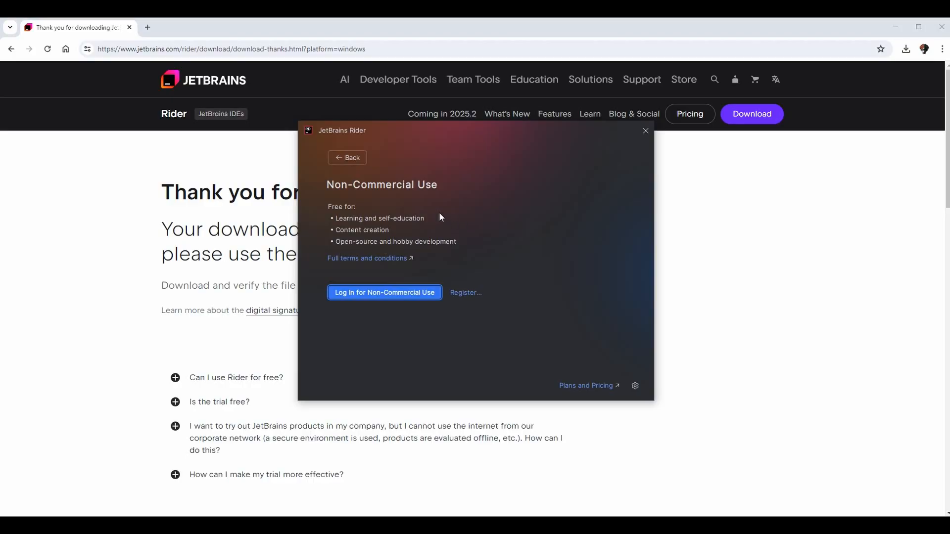
mouse_move(402, 304)
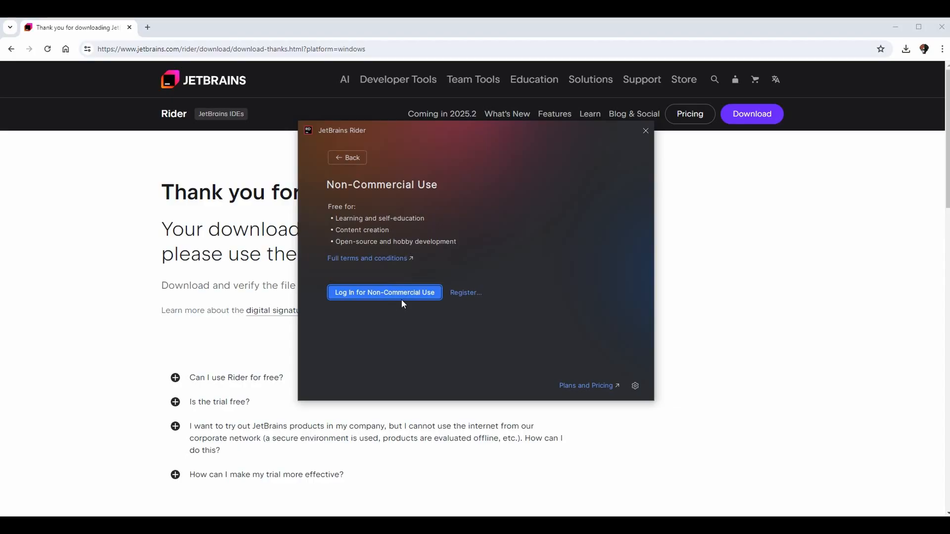
mouse_move(357, 310)
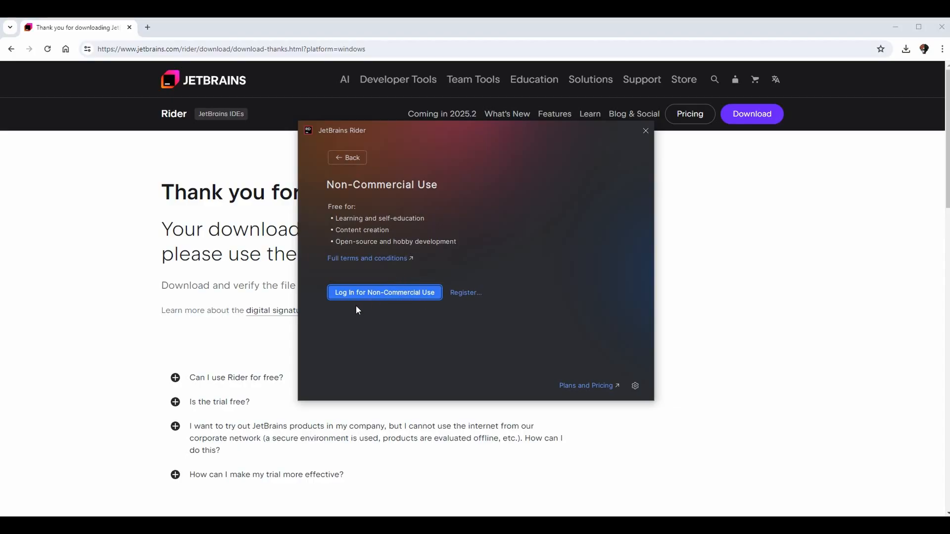
mouse_move(512, 344)
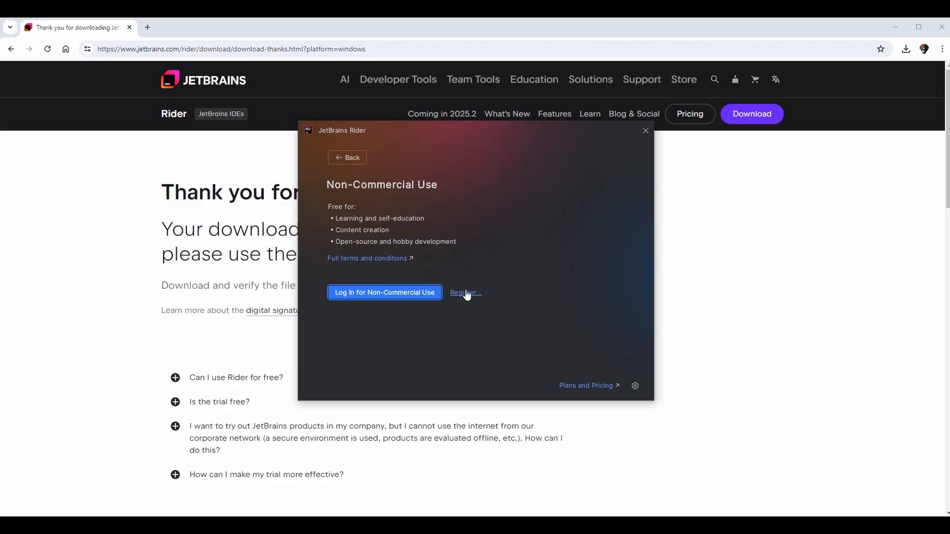
mouse_move(604, 384)
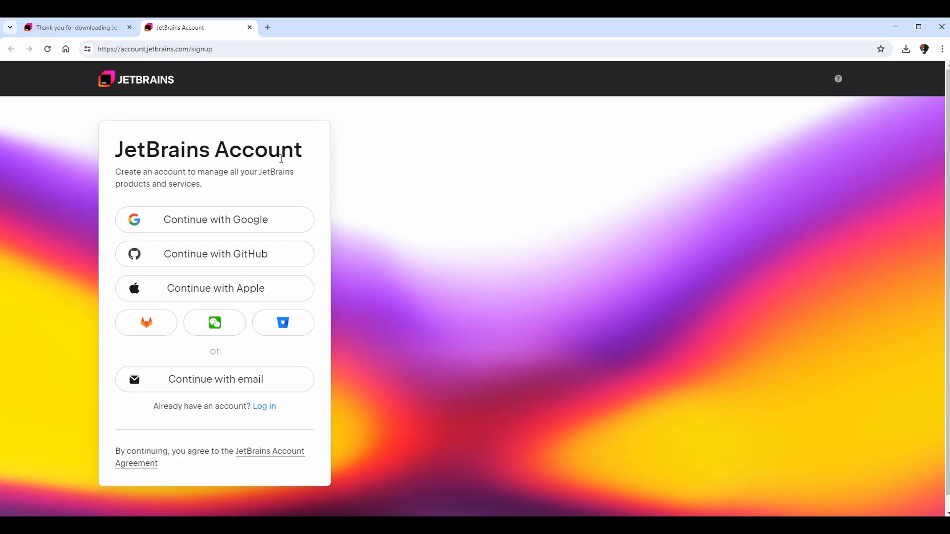
mouse_move(314, 310)
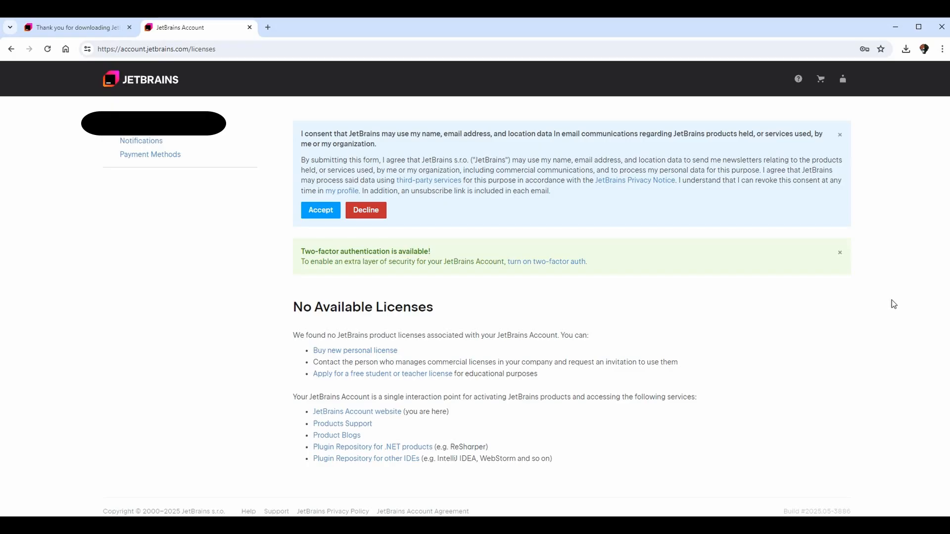
mouse_move(322, 170)
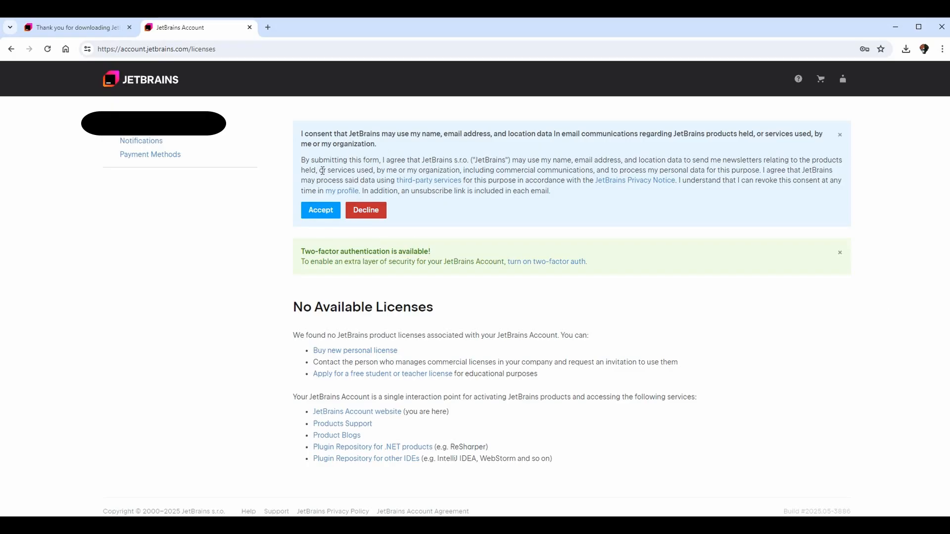
mouse_move(536, 156)
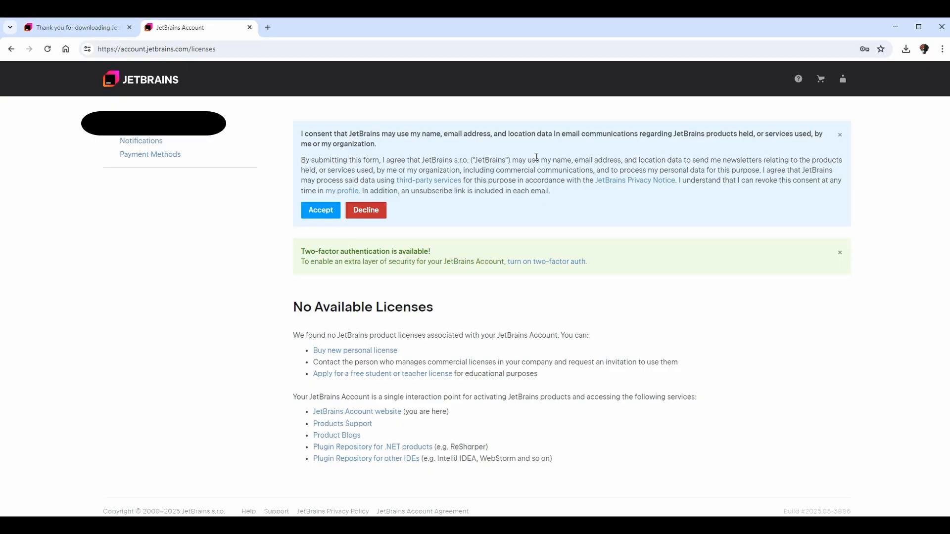
mouse_move(362, 266)
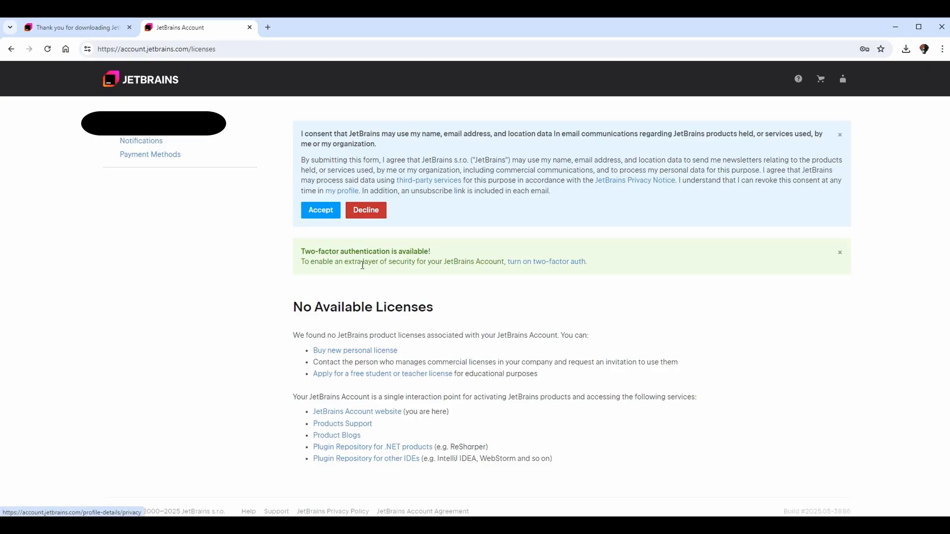
mouse_move(410, 204)
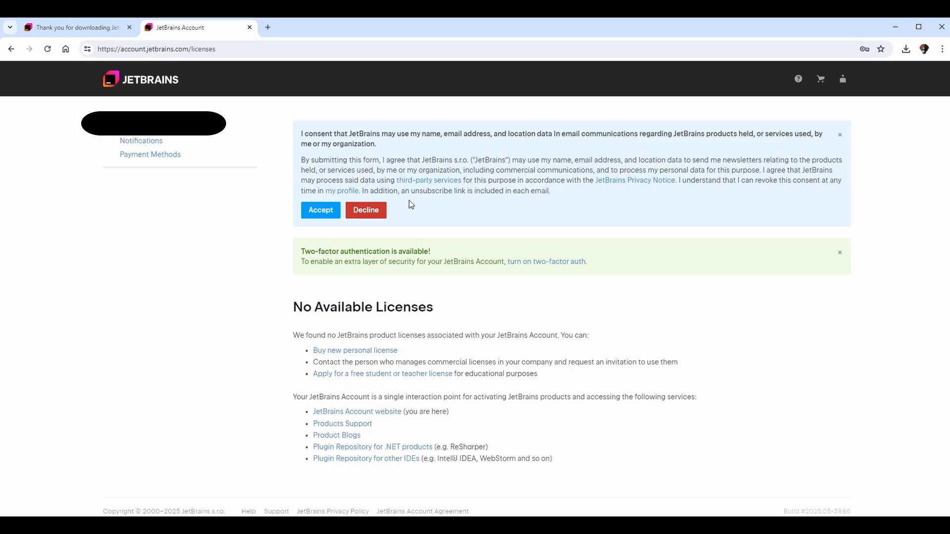
mouse_move(426, 211)
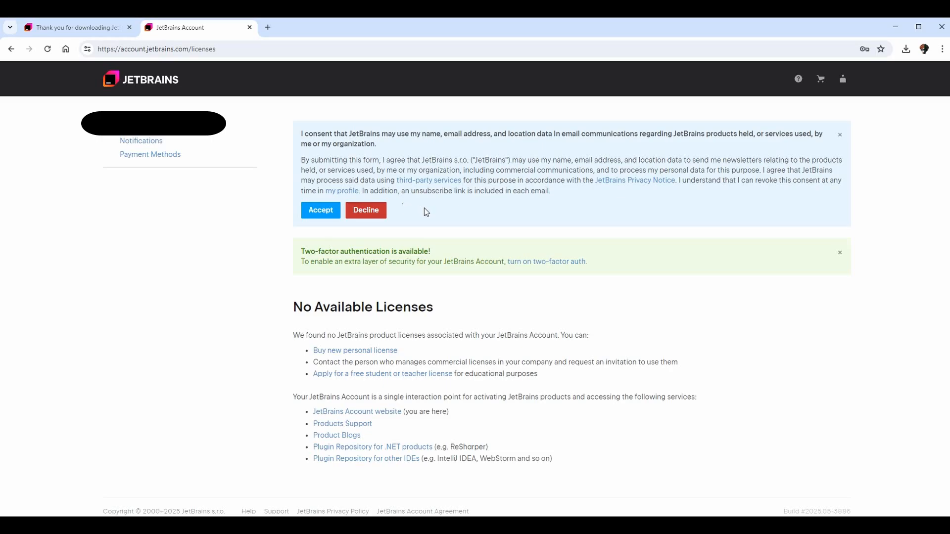
Step: Dismiss the email marketing consent notice in JetBrains Account
click(320, 210)
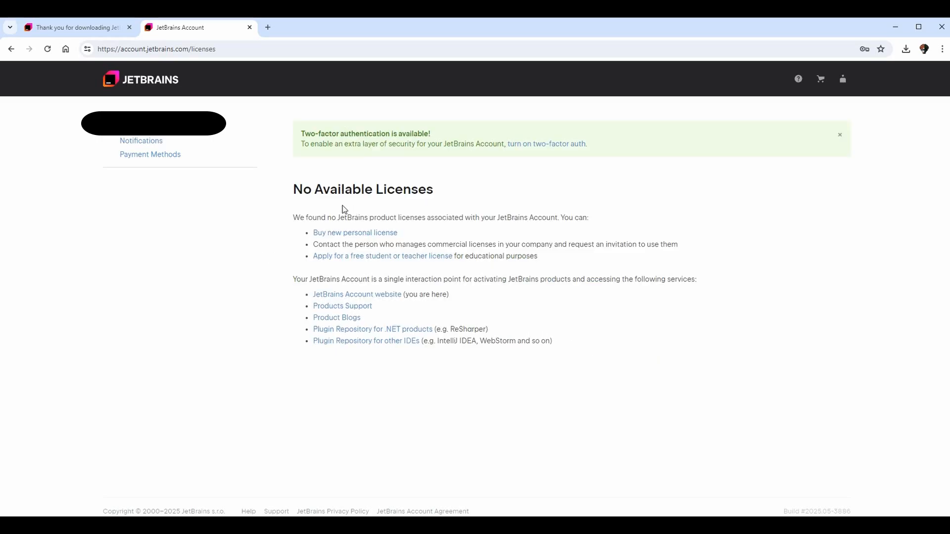
mouse_move(297, 156)
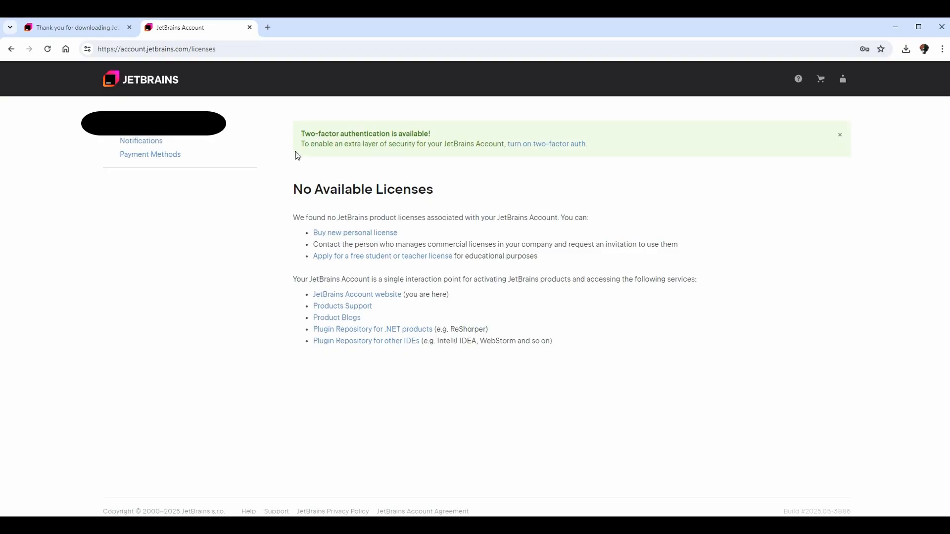
mouse_move(309, 109)
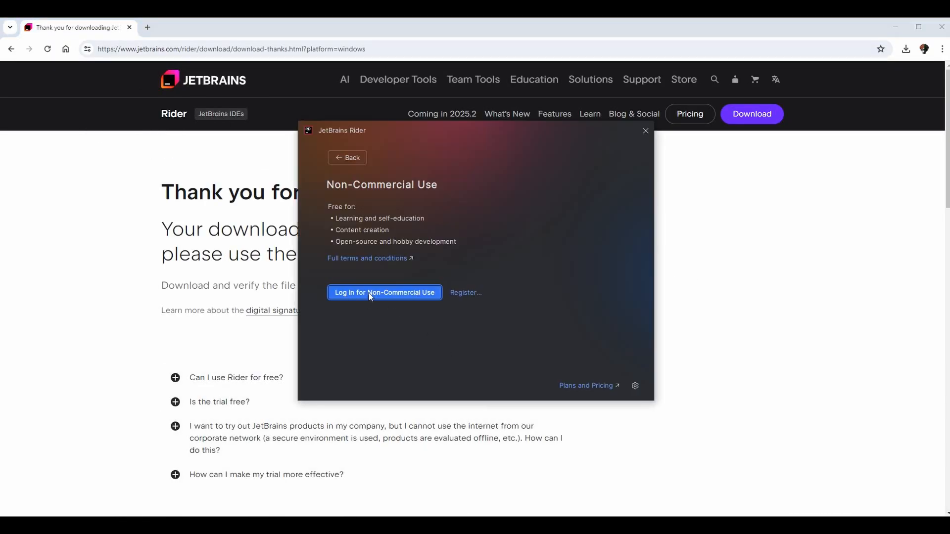
Step: Log in for non-commercial use, agree to its terms and start using Rider under that licence
click(384, 292)
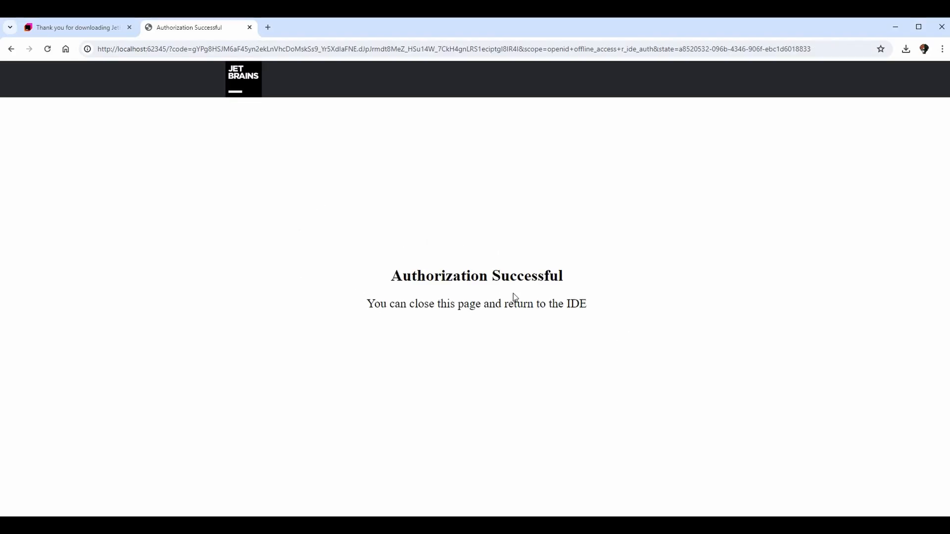
mouse_move(305, 196)
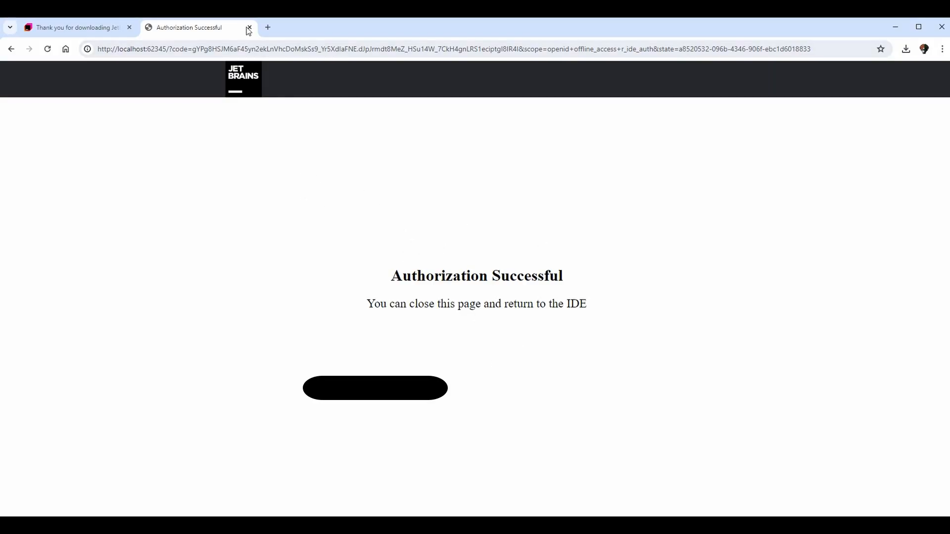
click(247, 27)
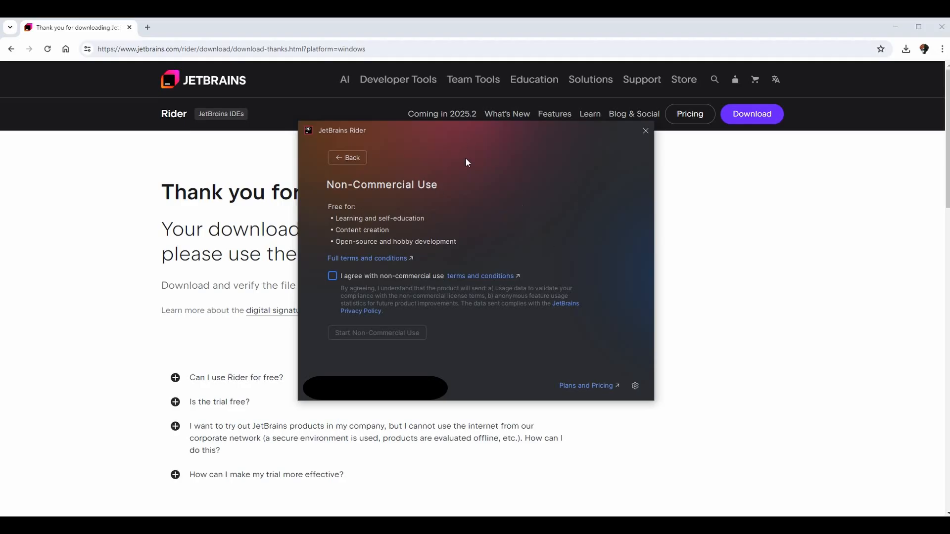
mouse_move(535, 248)
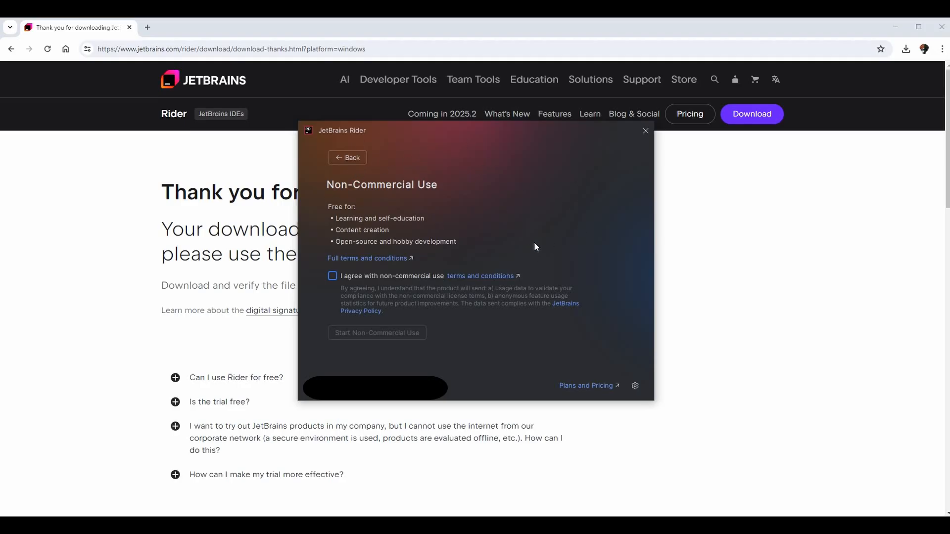
mouse_move(473, 234)
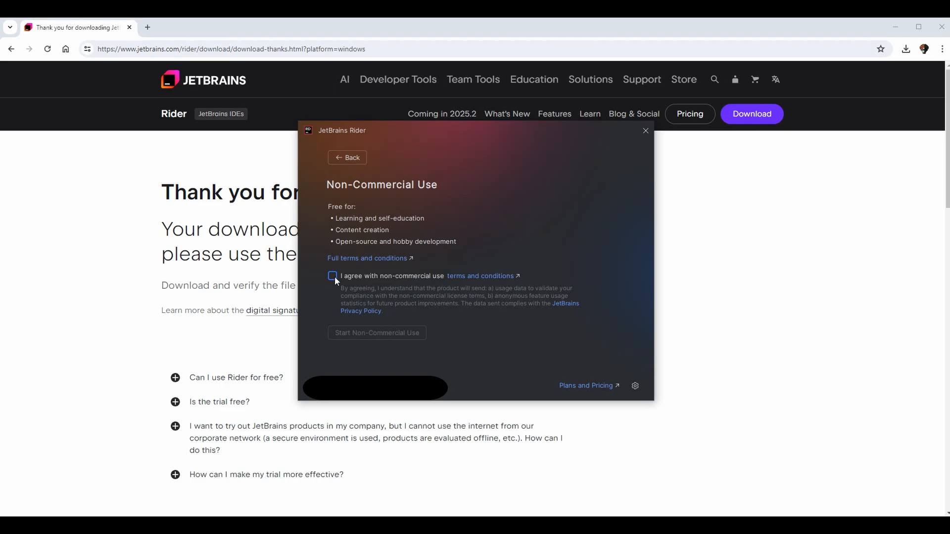
click(333, 276)
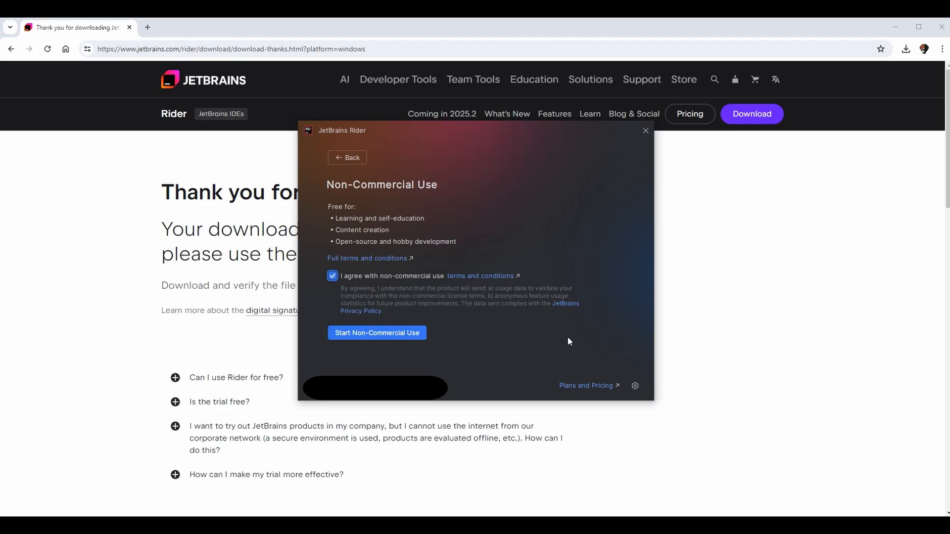
mouse_move(406, 340)
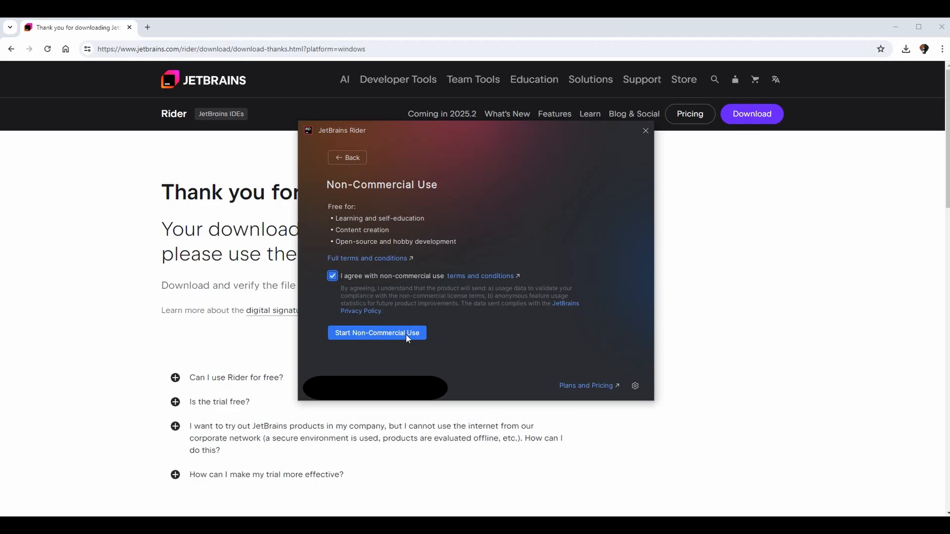
click(376, 332)
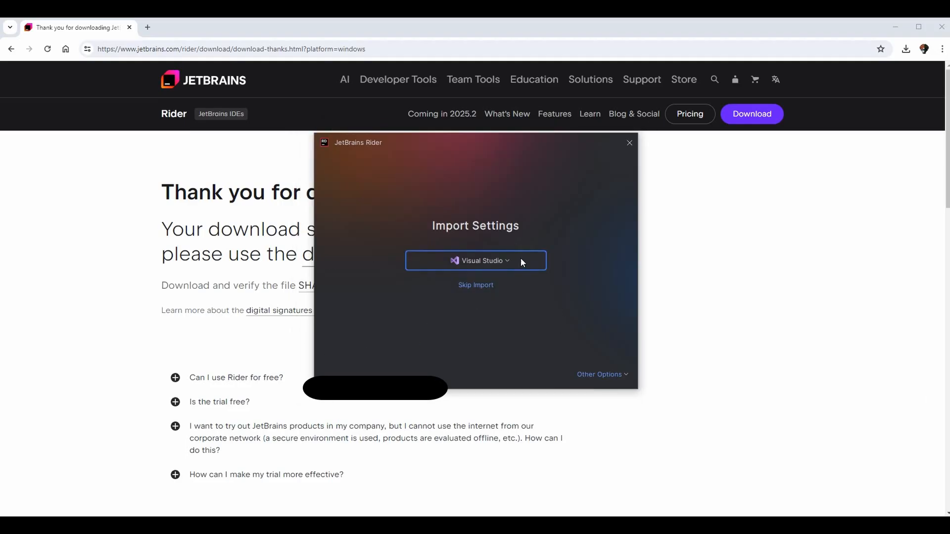
Step: Review the Visual Studio 2022, 2019 and 2015 import sources and the other options
click(475, 261)
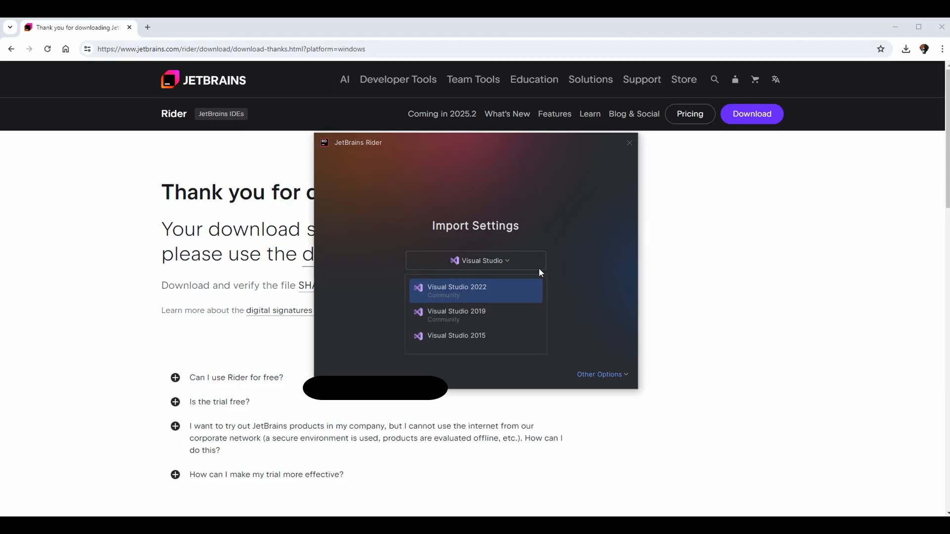
mouse_move(570, 308)
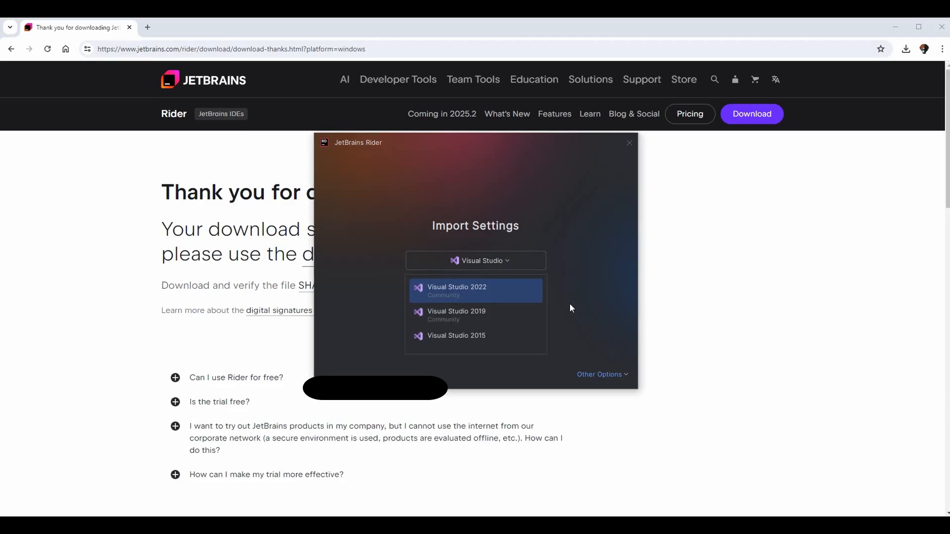
click(475, 261)
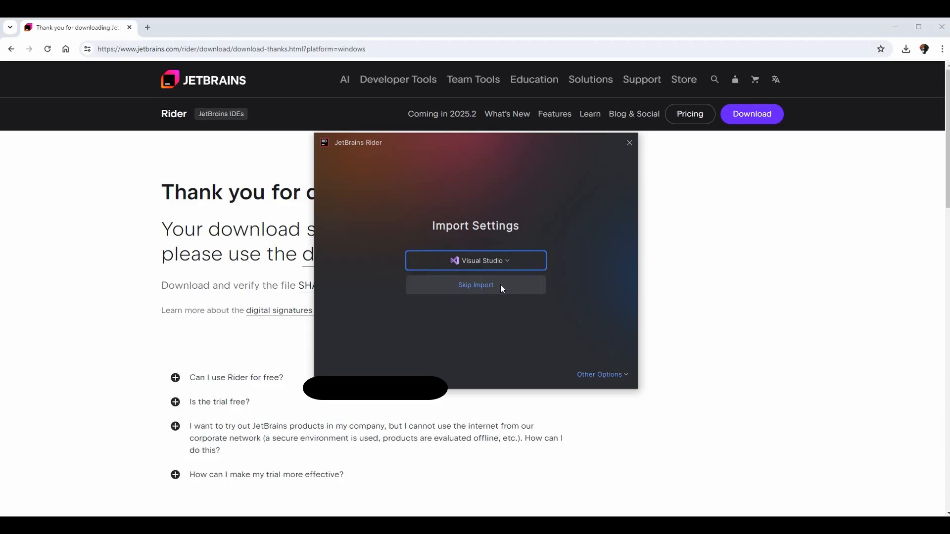
click(599, 374)
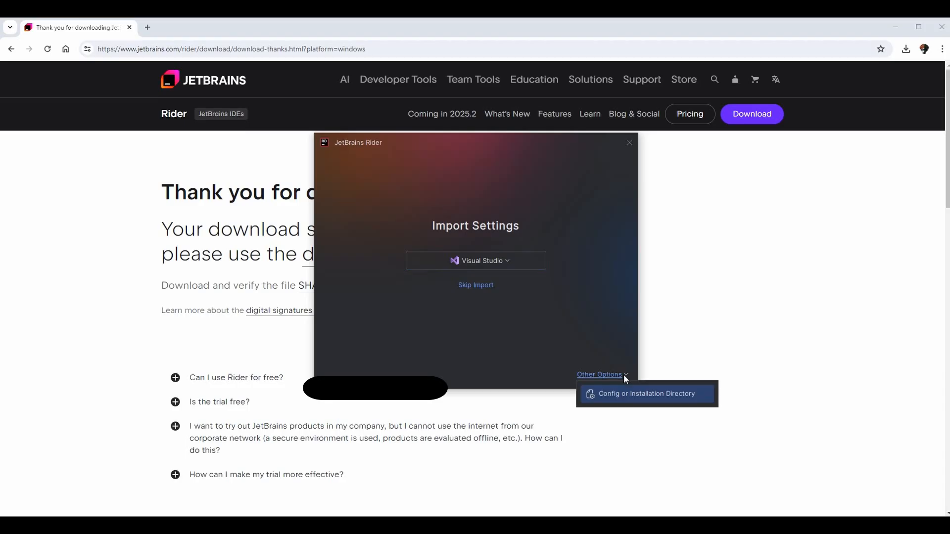
mouse_move(610, 372)
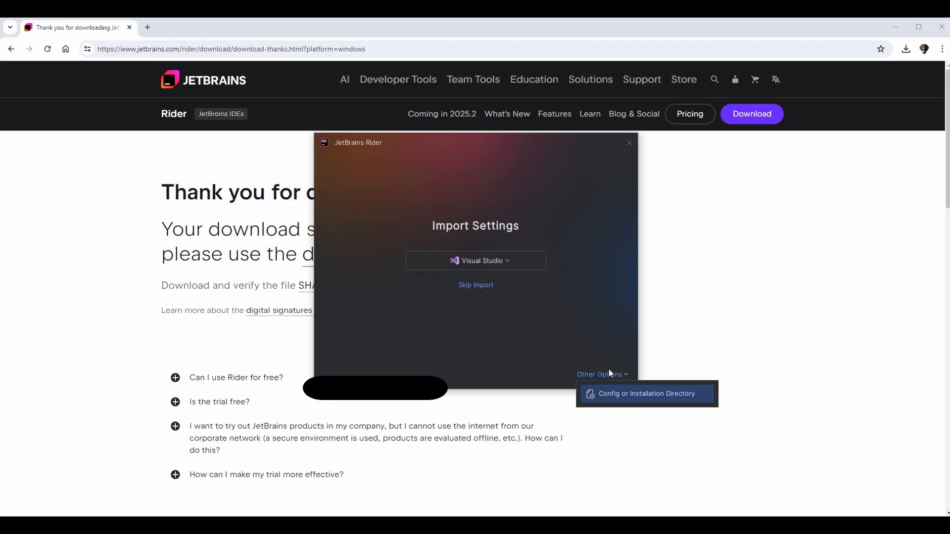
mouse_move(613, 378)
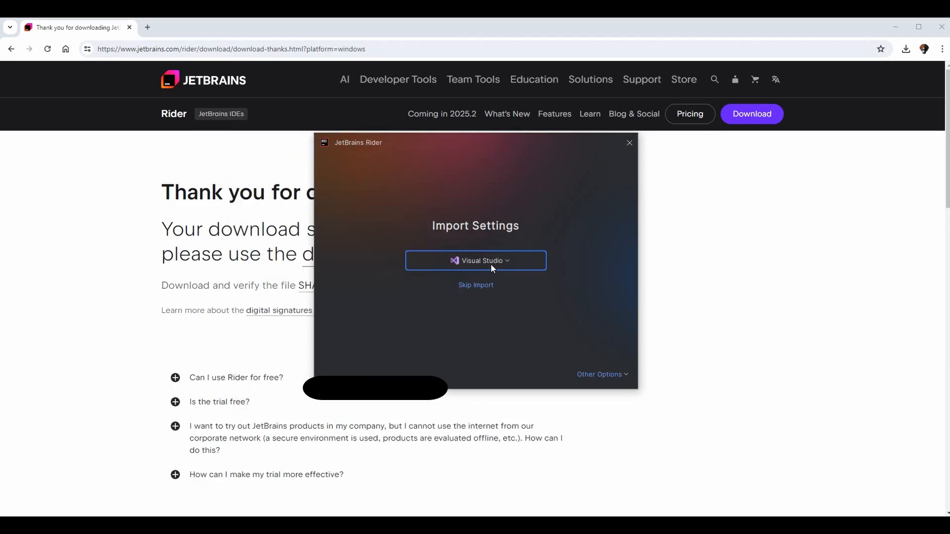
click(475, 260)
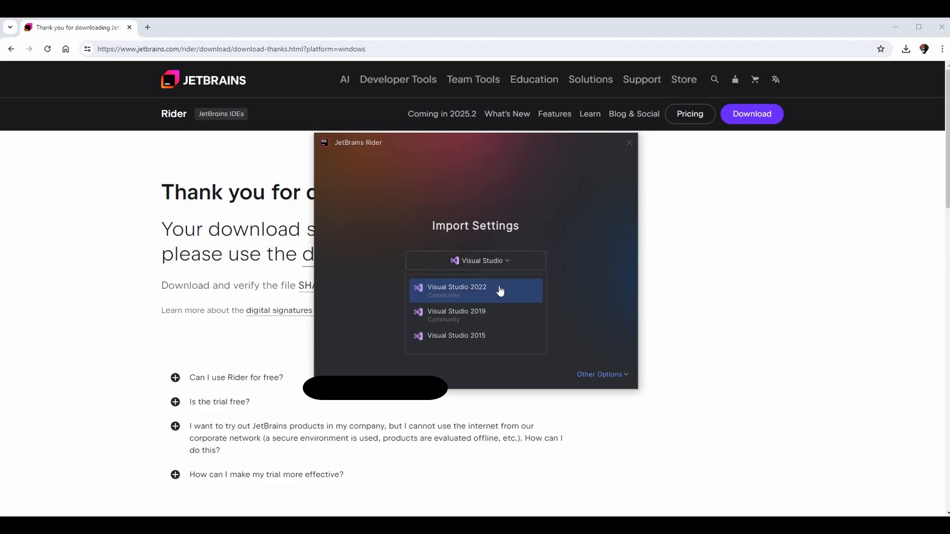
click(475, 291)
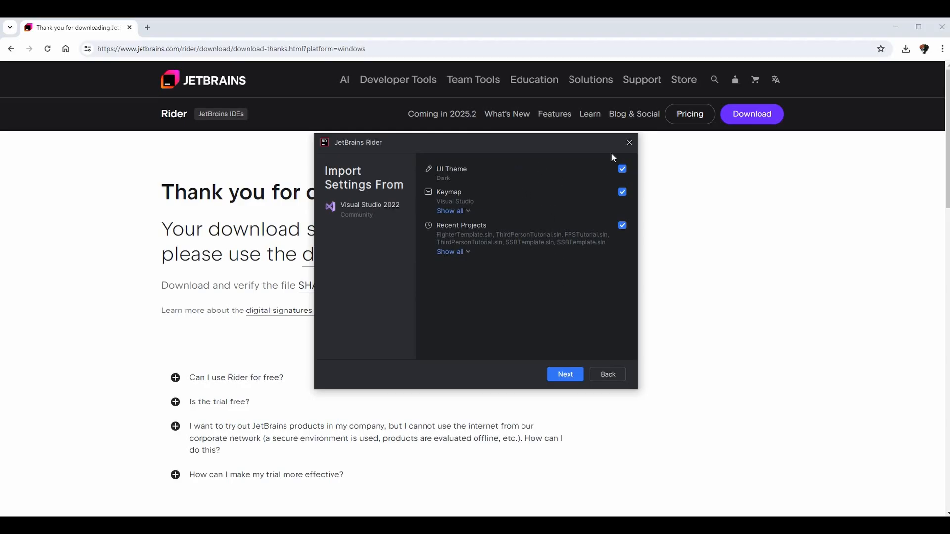
mouse_move(476, 170)
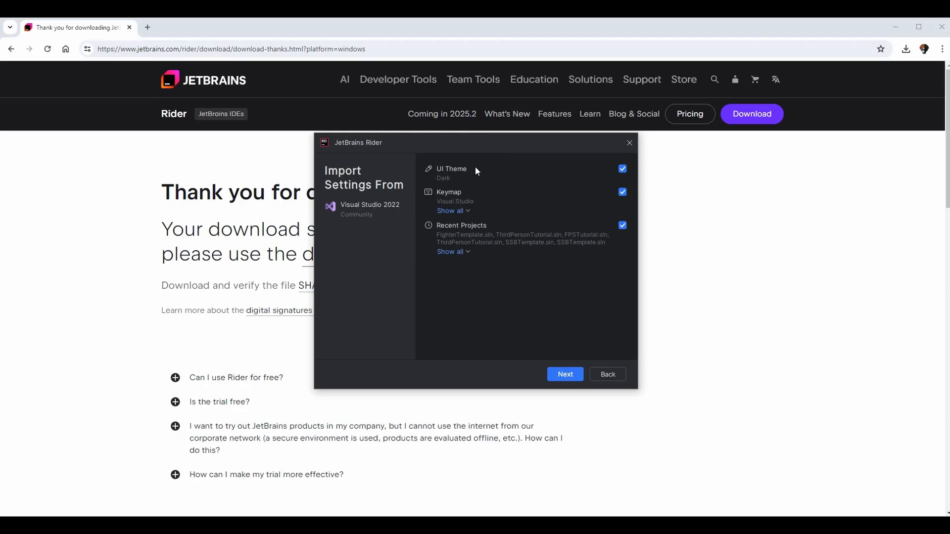
mouse_move(490, 185)
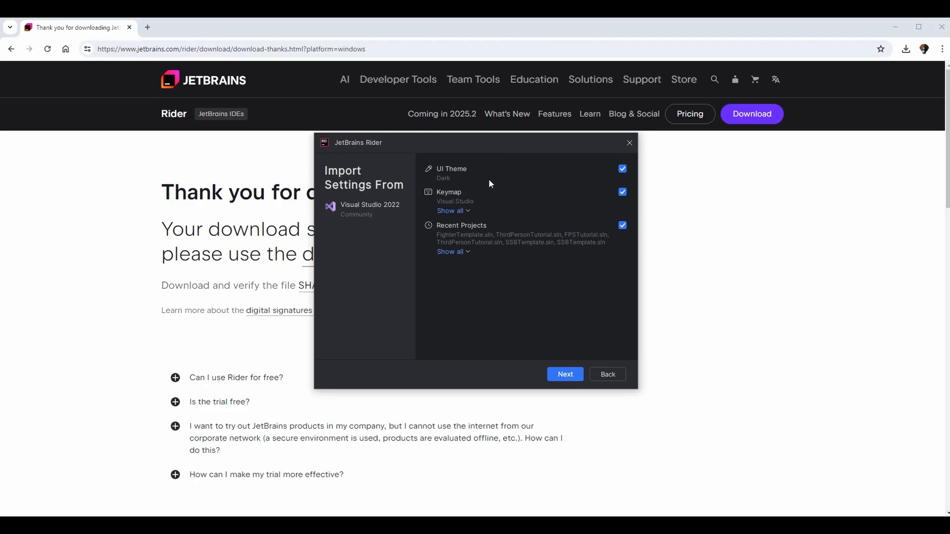
mouse_move(638, 165)
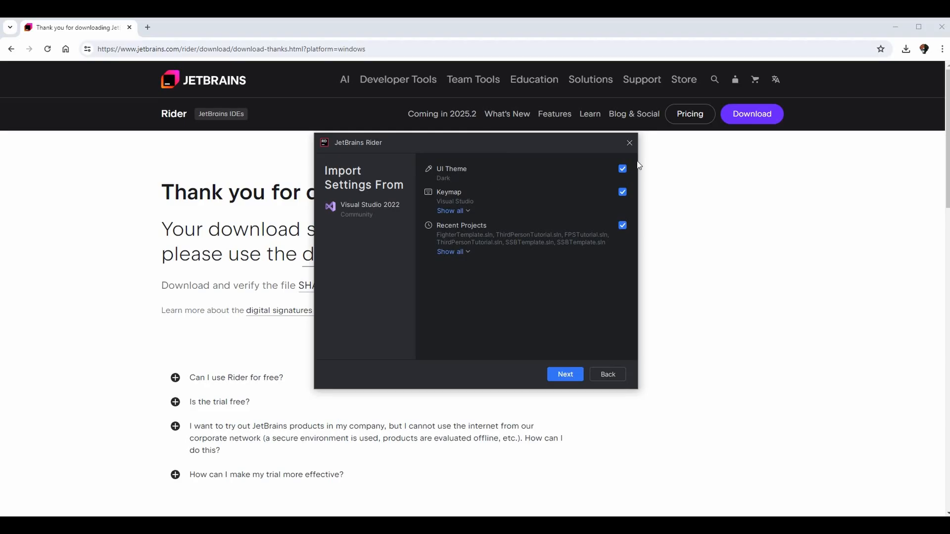
mouse_move(464, 212)
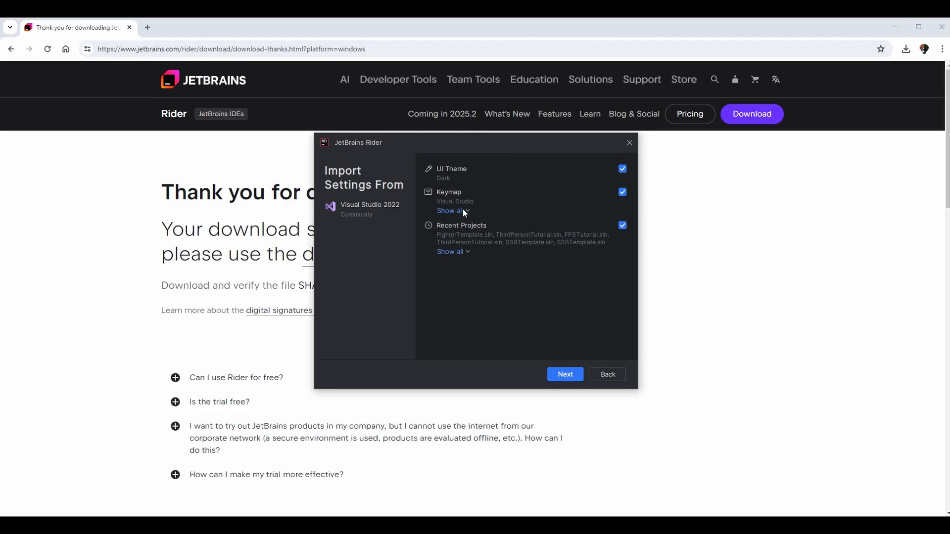
mouse_move(489, 217)
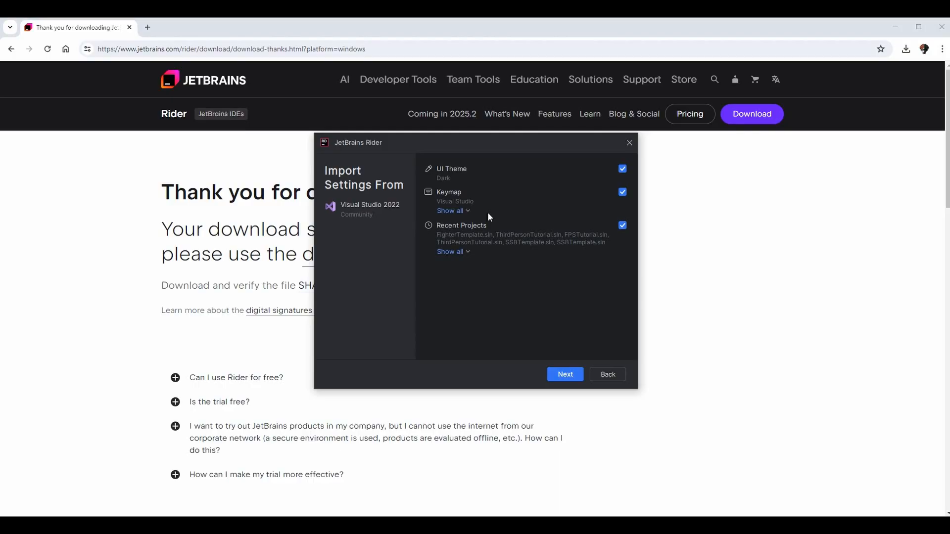
mouse_move(489, 188)
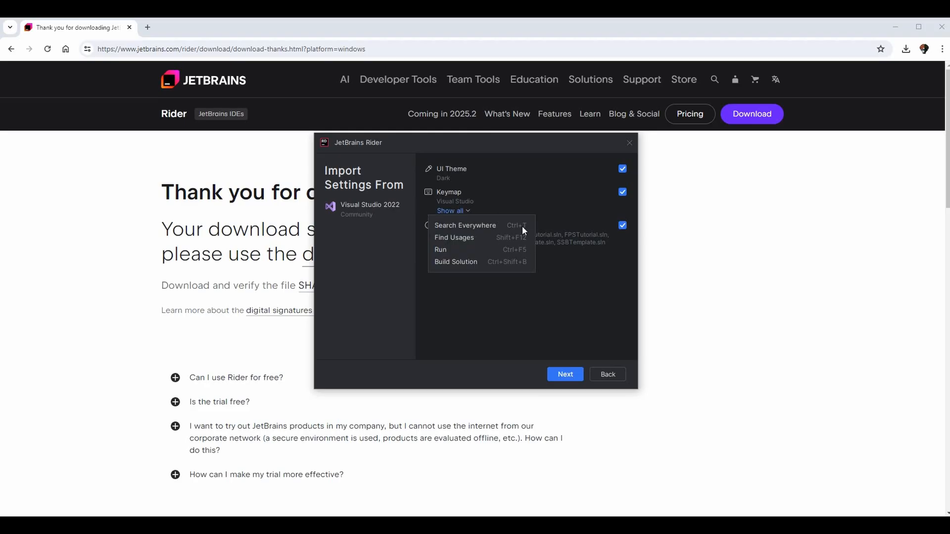
mouse_move(498, 222)
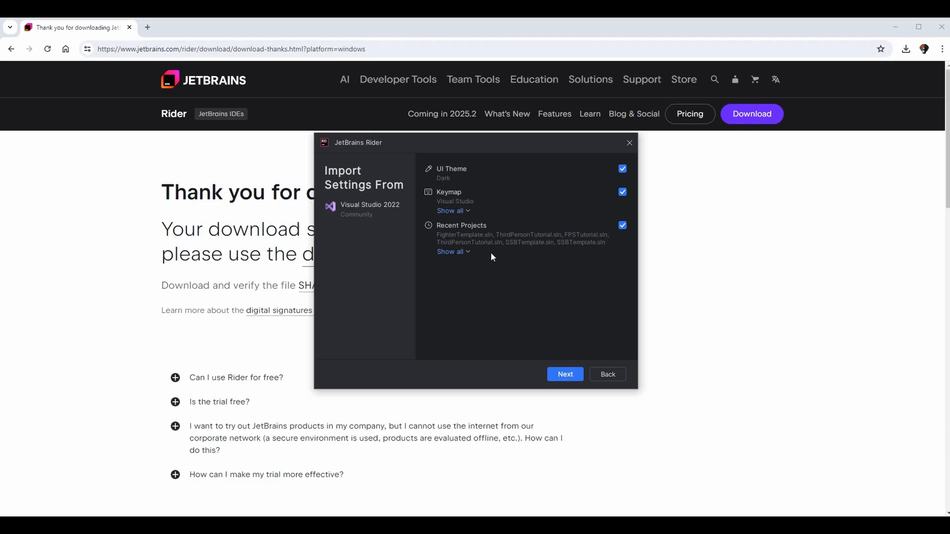
mouse_move(596, 290)
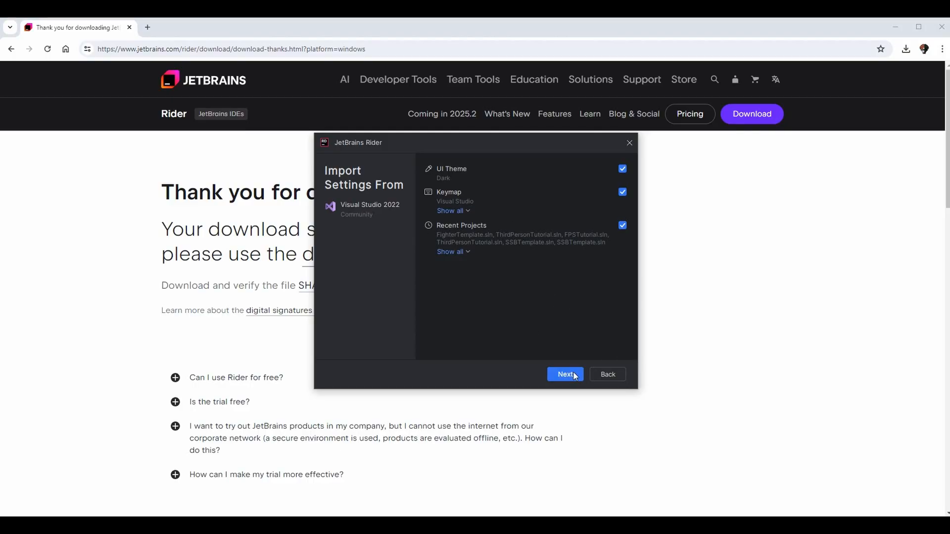
Step: Continue past settings import and browse the Featured Plugins list without selecting any
click(565, 374)
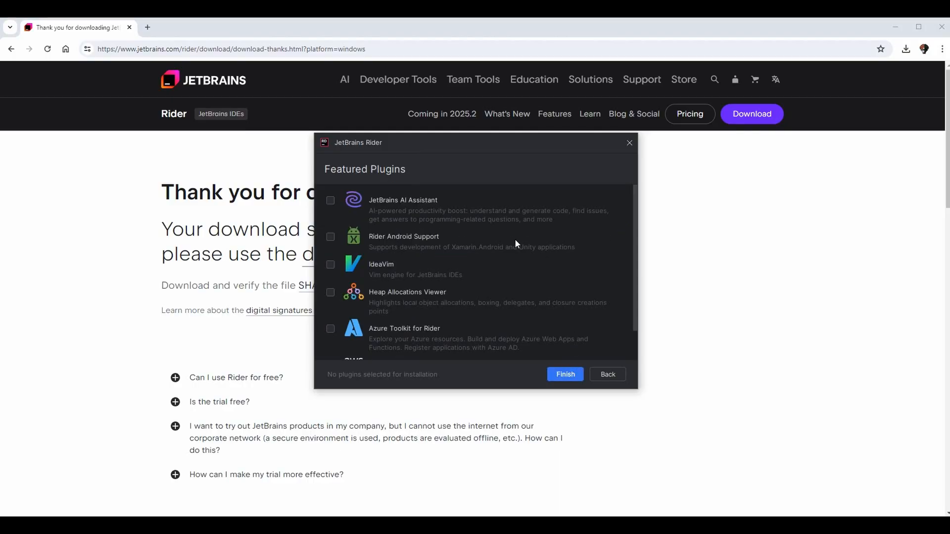
scroll(down, 3)
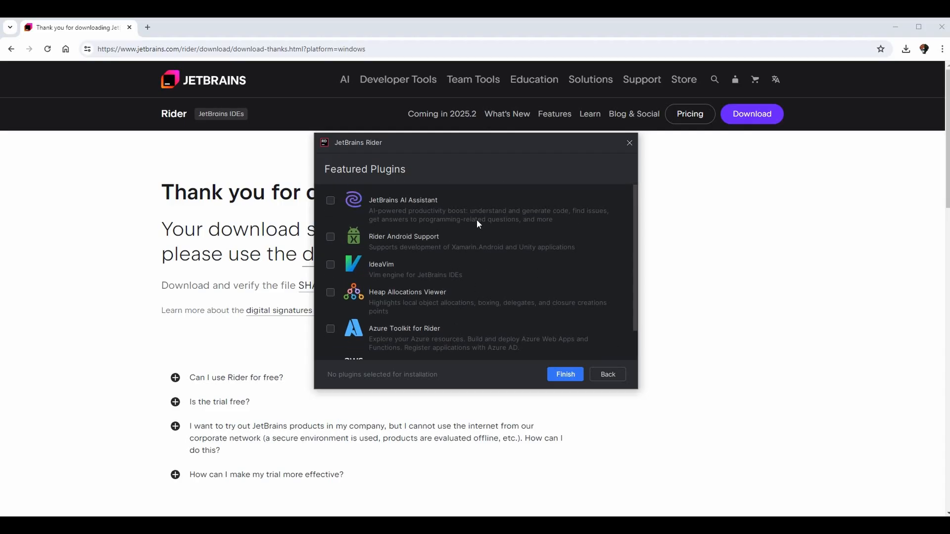
scroll(down, 3)
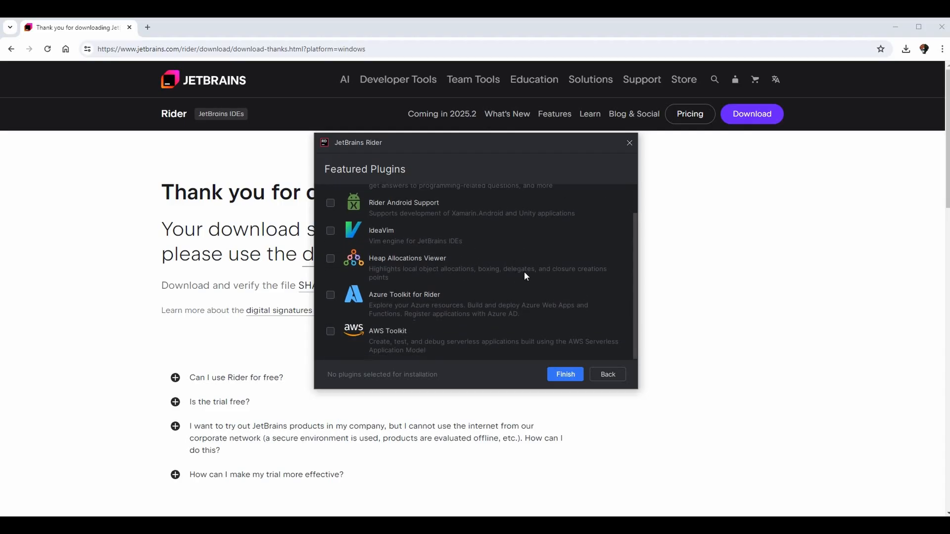
mouse_move(576, 363)
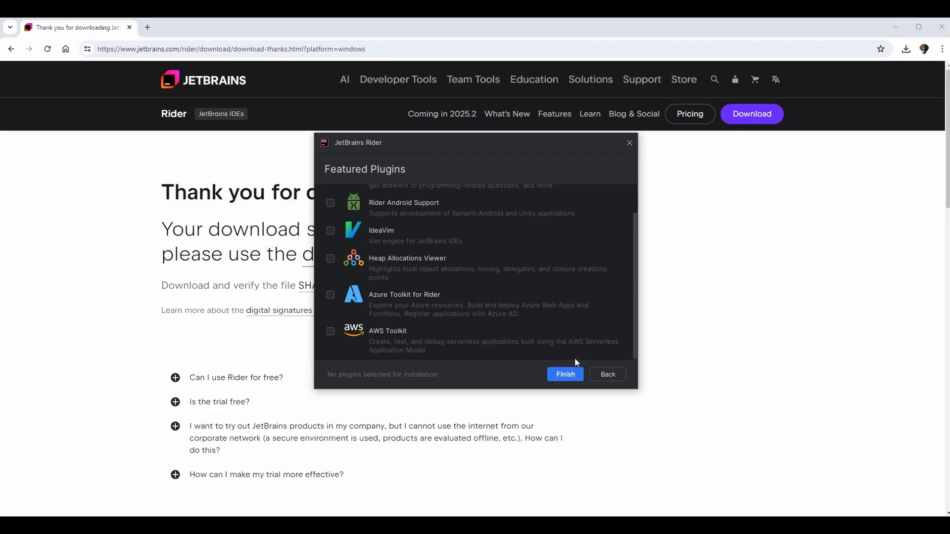
Step: Finish first-run setup with no plugins installed, reaching the Welcome screen
click(565, 374)
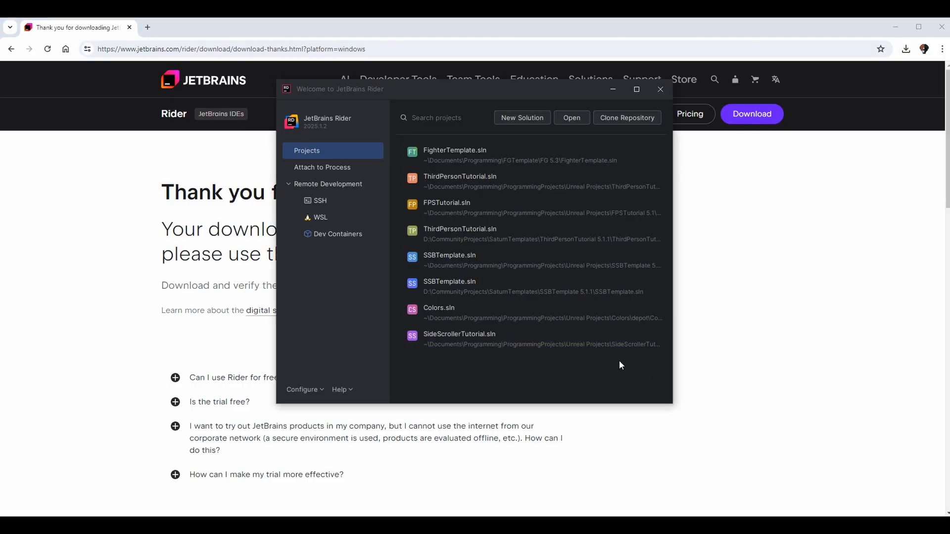
mouse_move(575, 371)
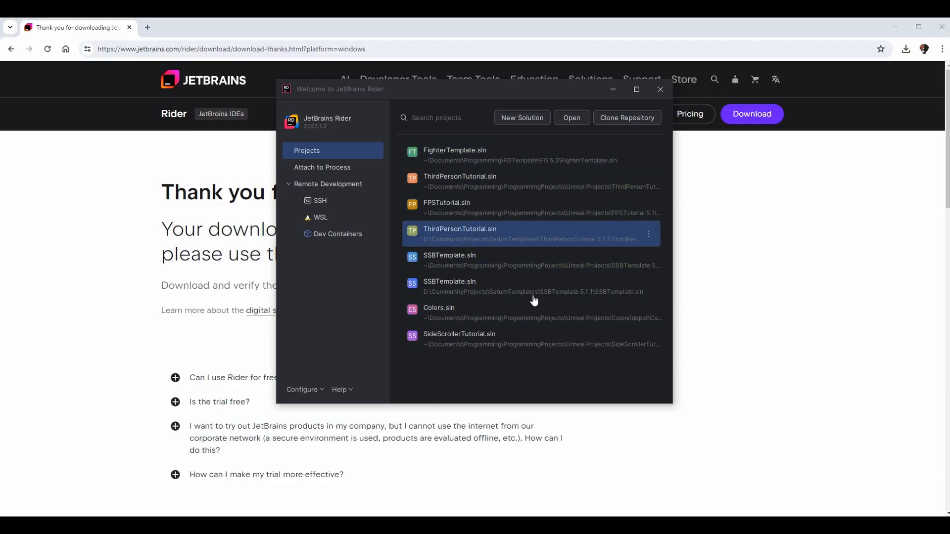
mouse_move(511, 293)
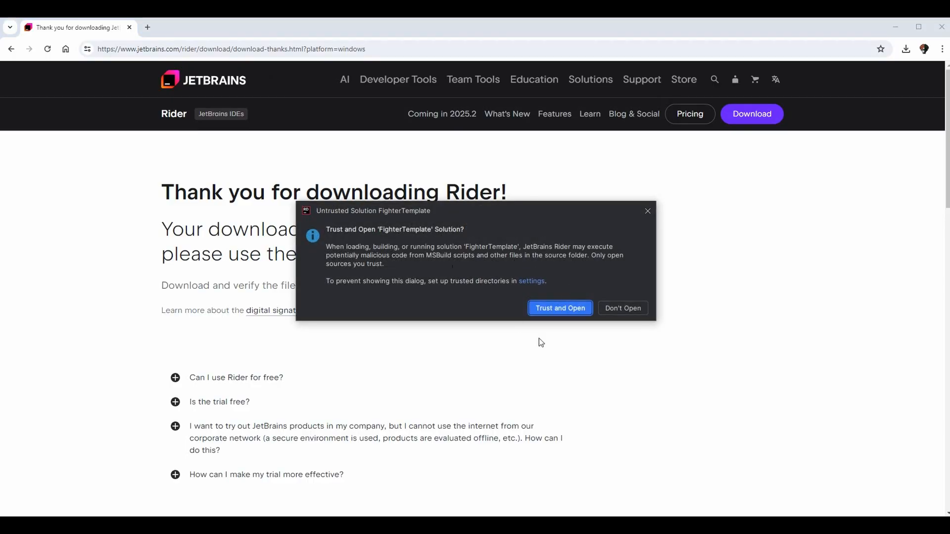
mouse_move(535, 252)
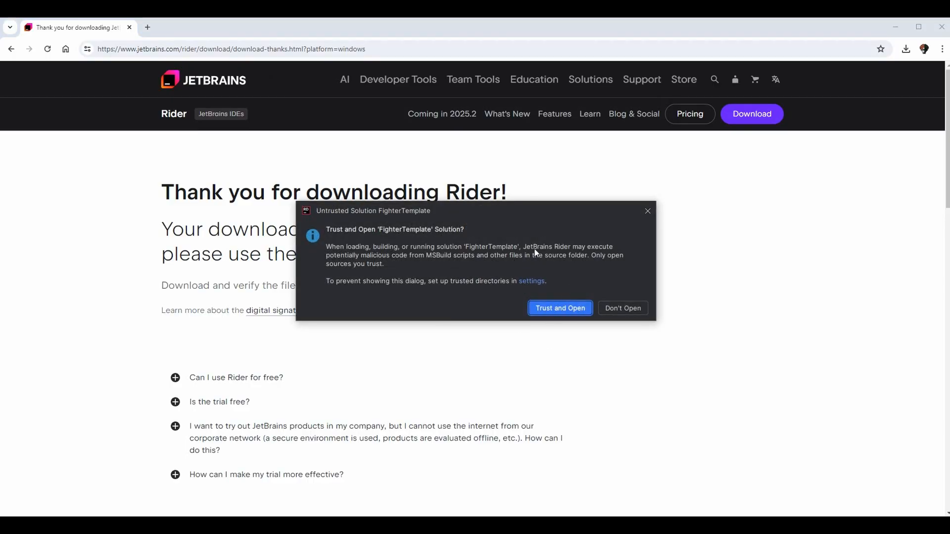
mouse_move(489, 265)
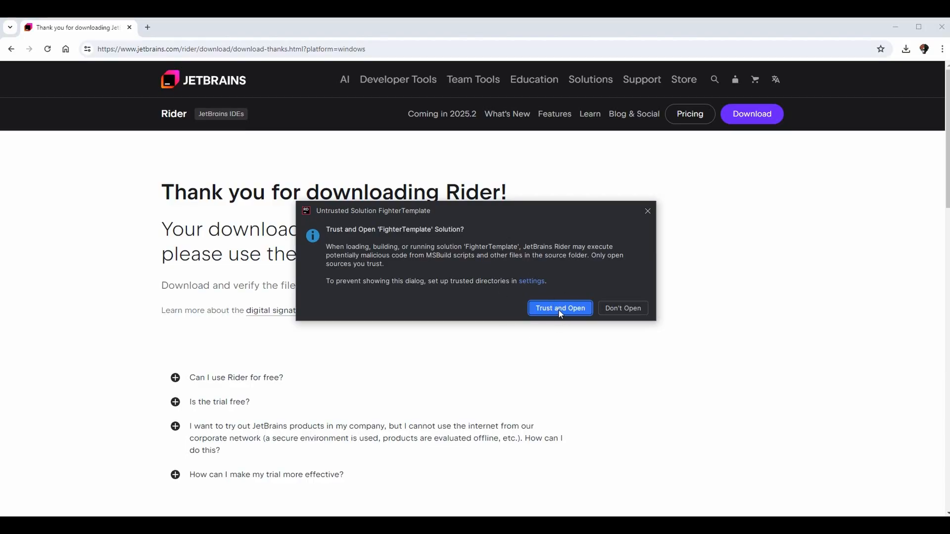
Step: Trust and load FighterTemplate, then show Source/BaseAIController.cpp in the editor
click(560, 307)
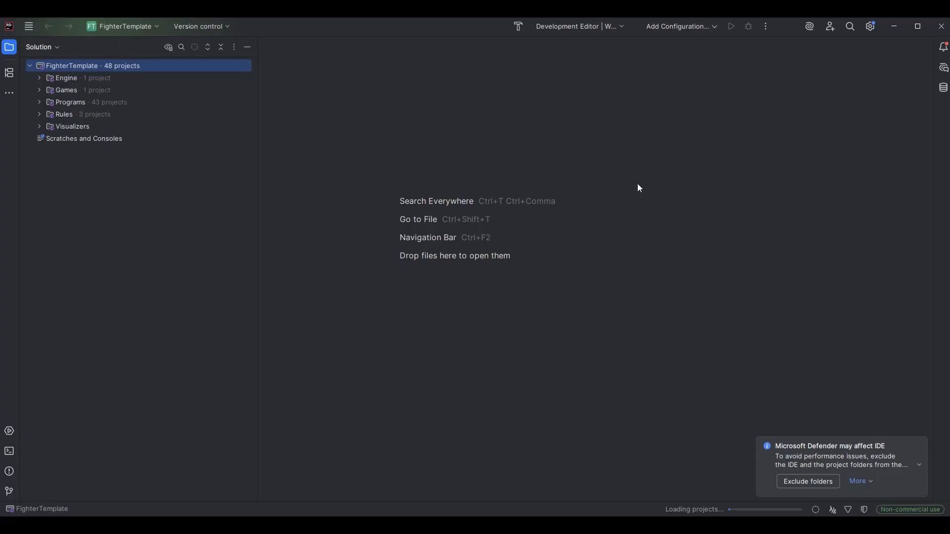
click(39, 89)
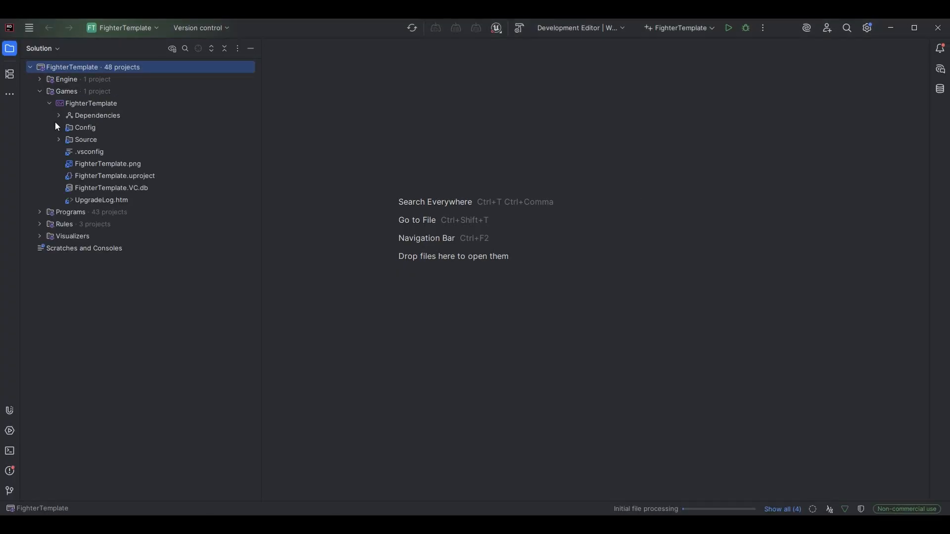
click(58, 139)
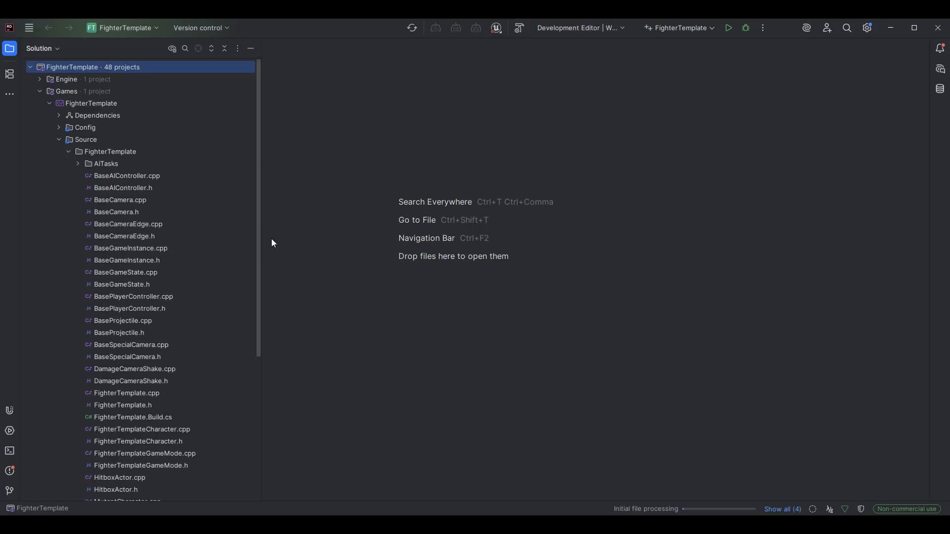
mouse_move(142, 176)
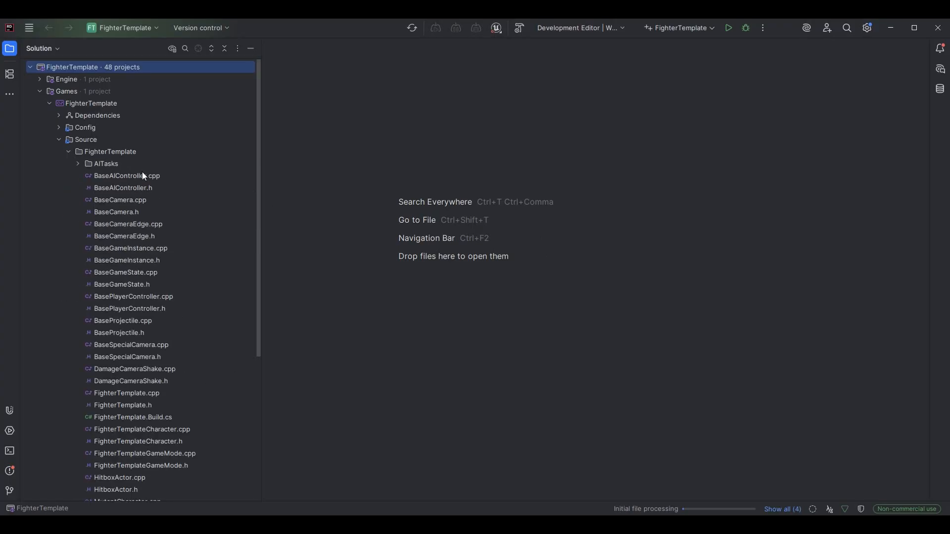
double_click(126, 176)
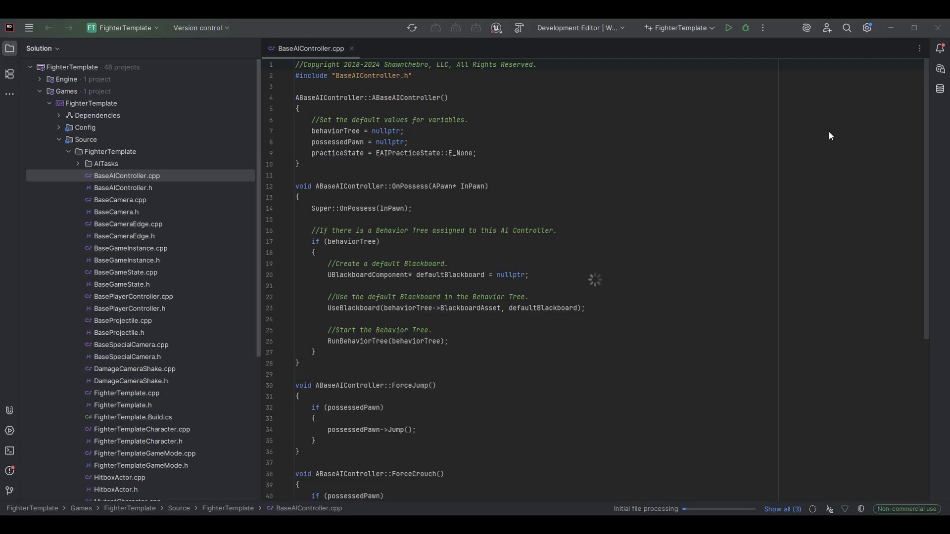
mouse_move(794, 128)
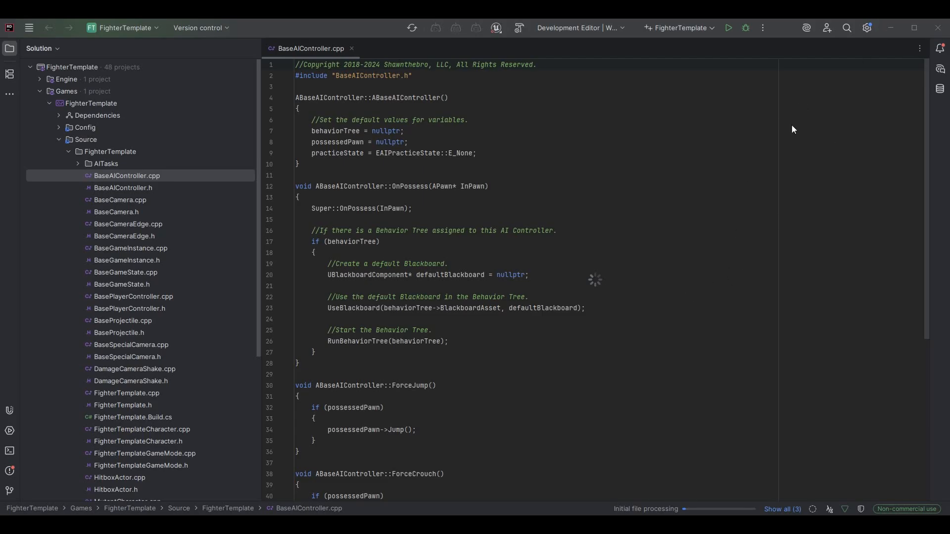
mouse_move(849, 56)
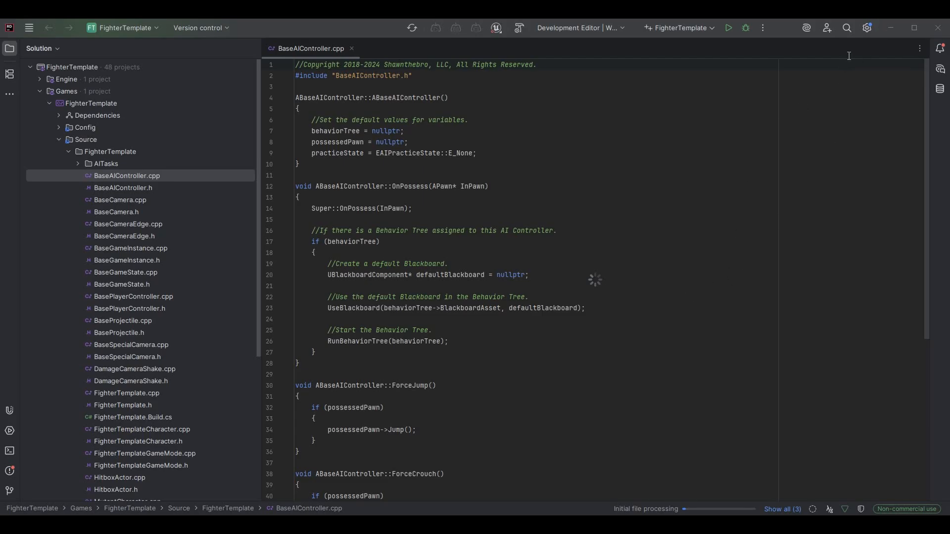
mouse_move(862, 52)
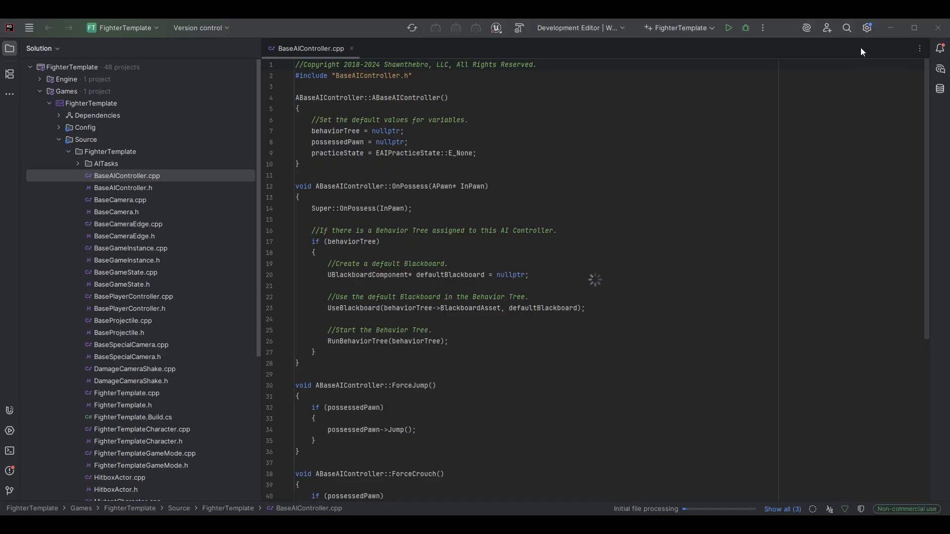
mouse_move(865, 55)
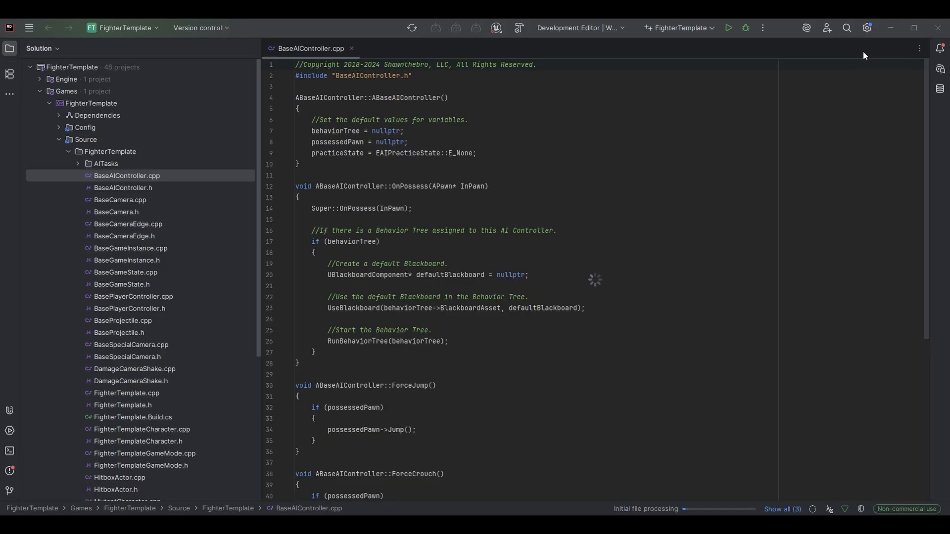
mouse_move(794, 127)
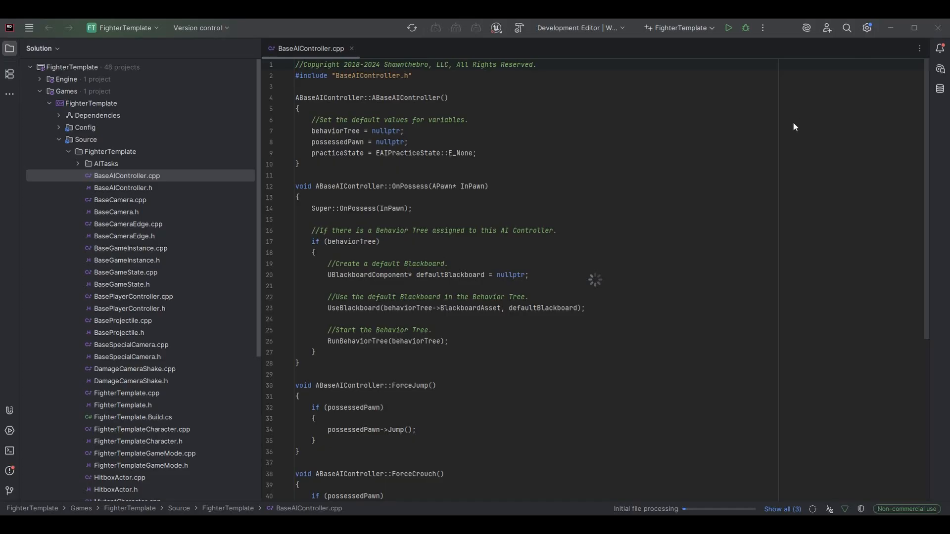
mouse_move(849, 56)
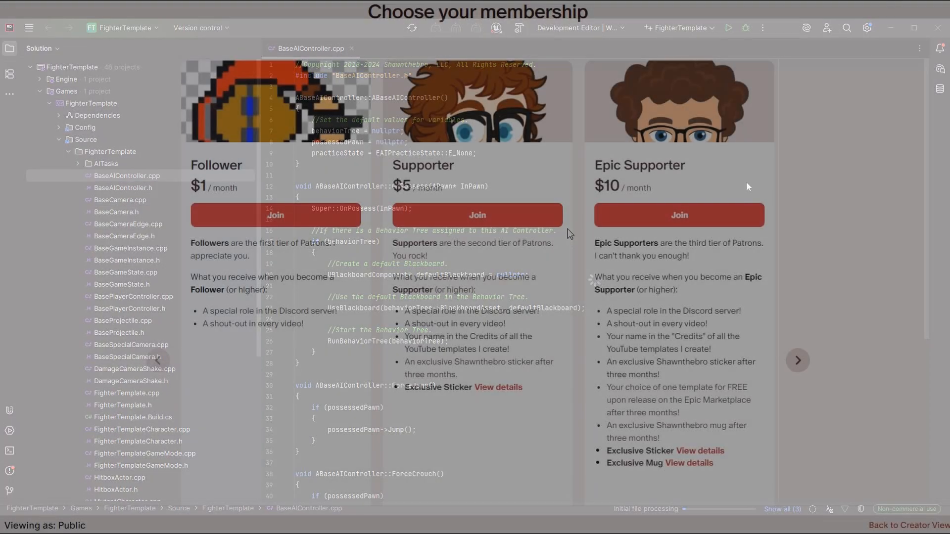
Step: Browse the Patreon tiers carousel, then scroll through the merch store's Featured Products
click(796, 360)
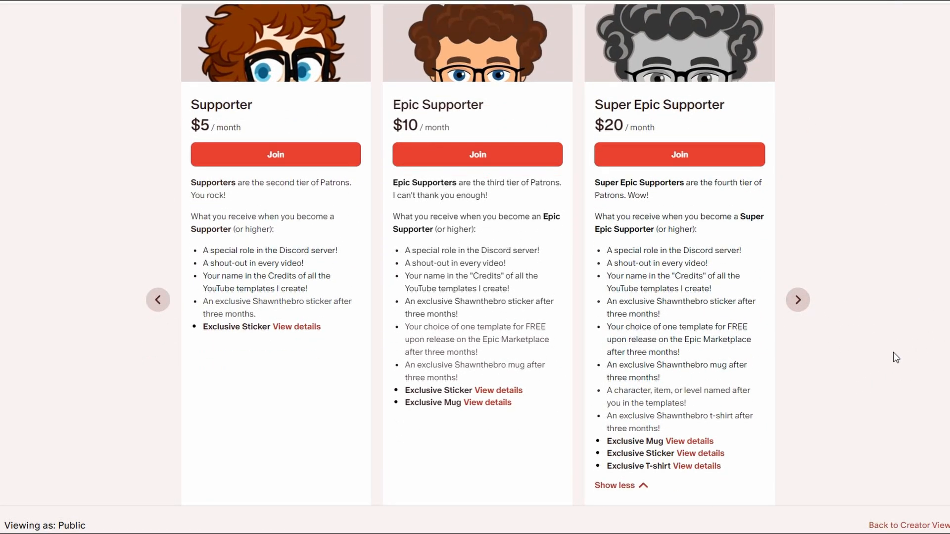
mouse_move(803, 311)
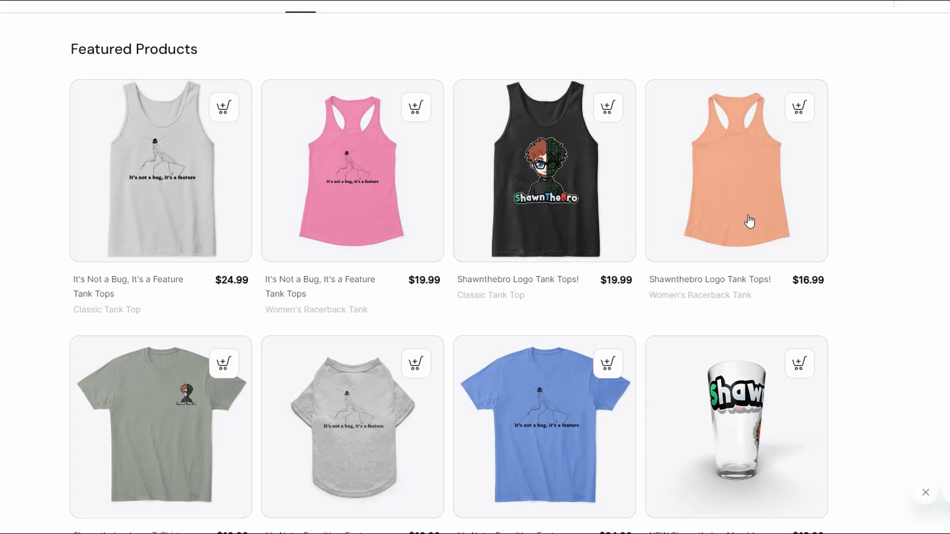
scroll(down, 3)
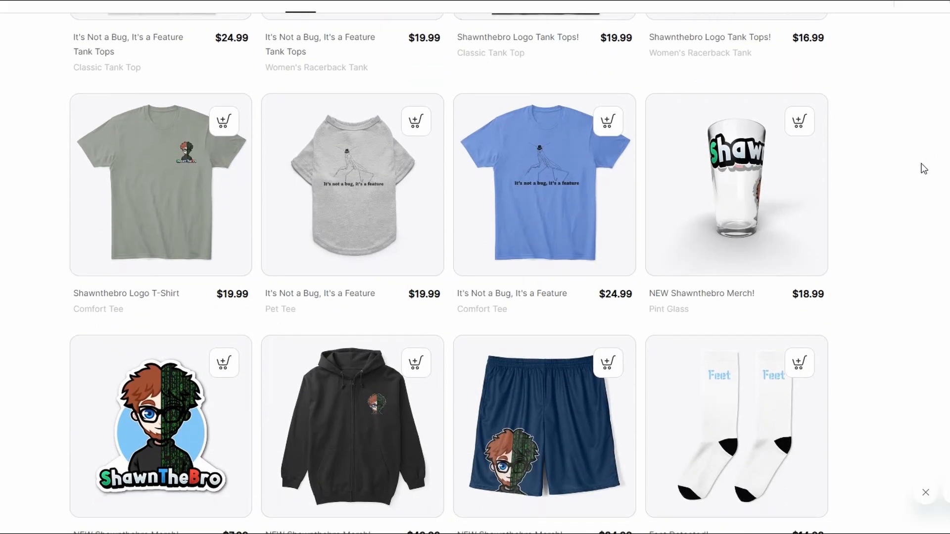
scroll(down, 3)
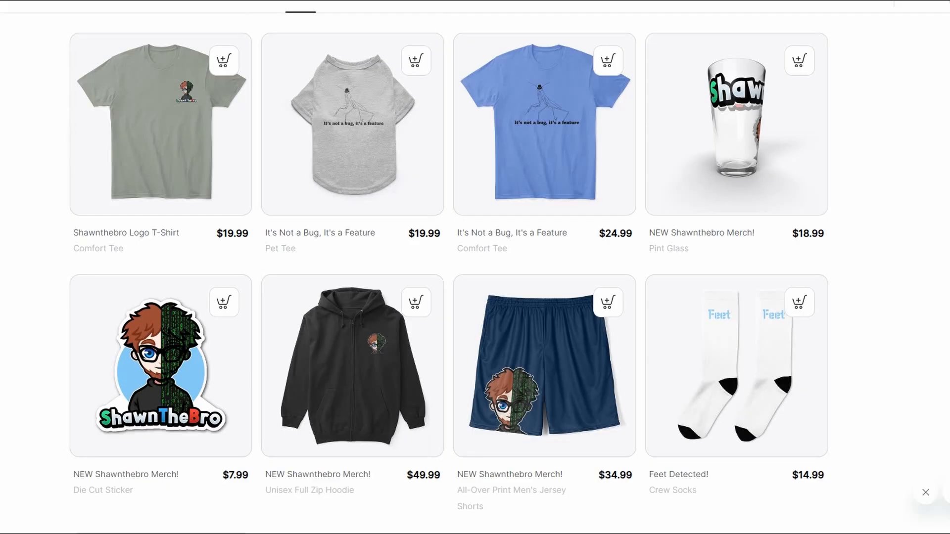
scroll(down, 3)
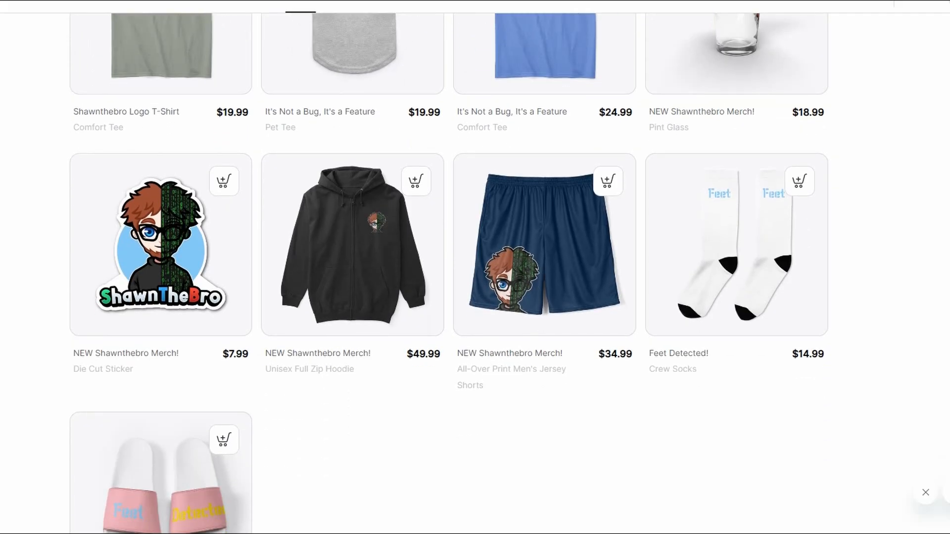